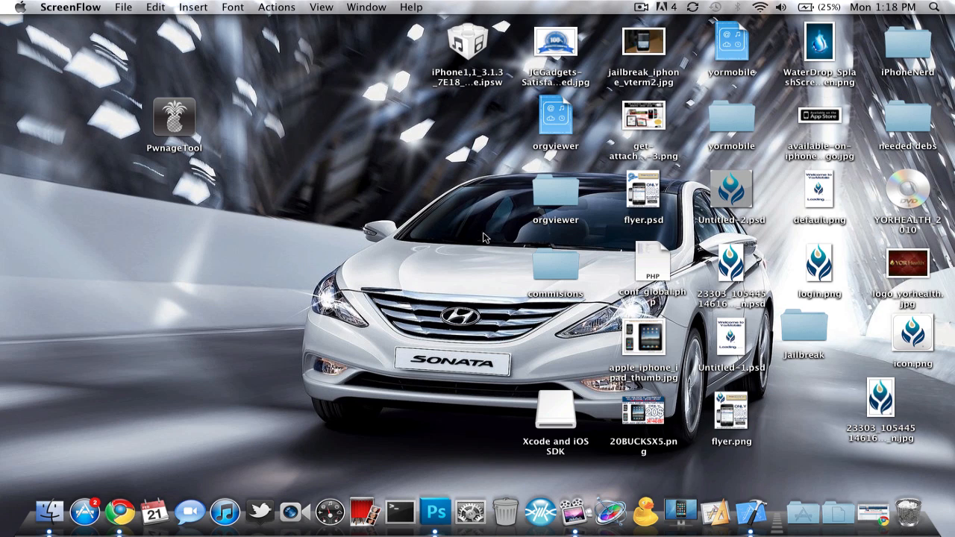
pyautogui.moveTo(455, 238)
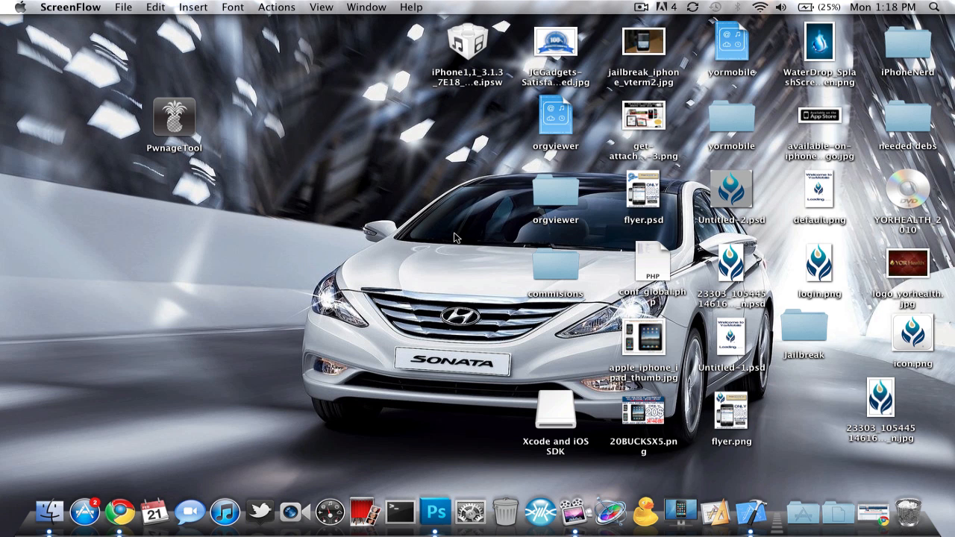
pyautogui.moveTo(138, 439)
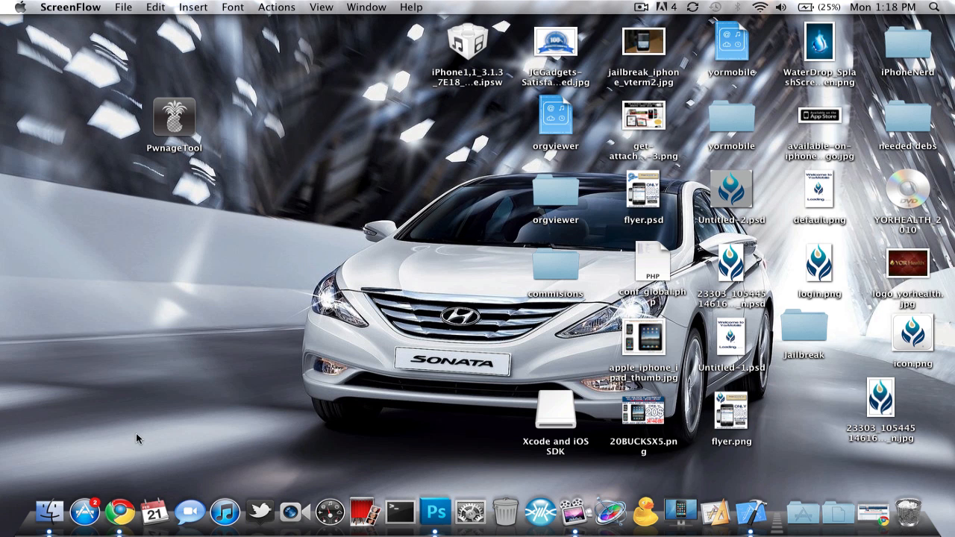
# Open the Redsn0w 0.9.6rc8 file page from iPhoneNerd's Mac OS X downloads
pyautogui.click(120, 512)
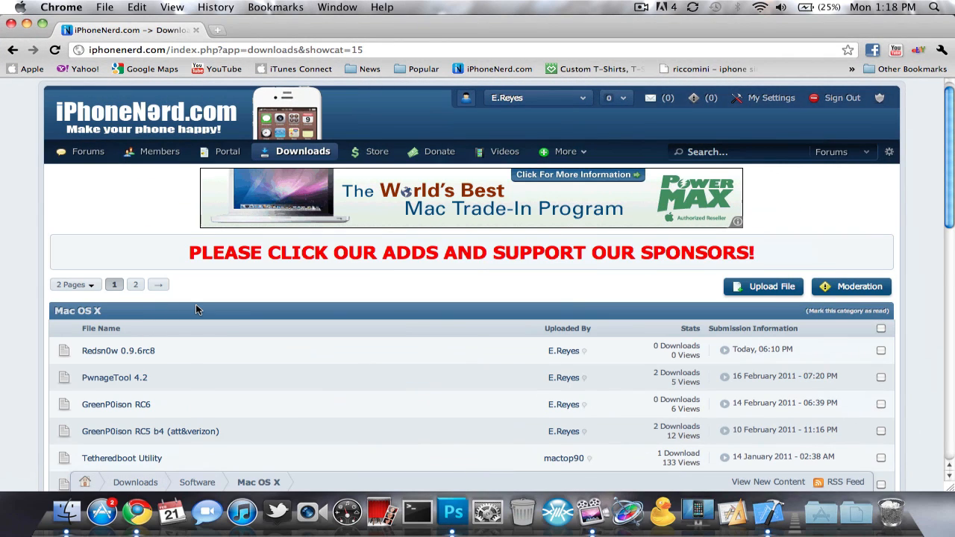
pyautogui.moveTo(303, 151)
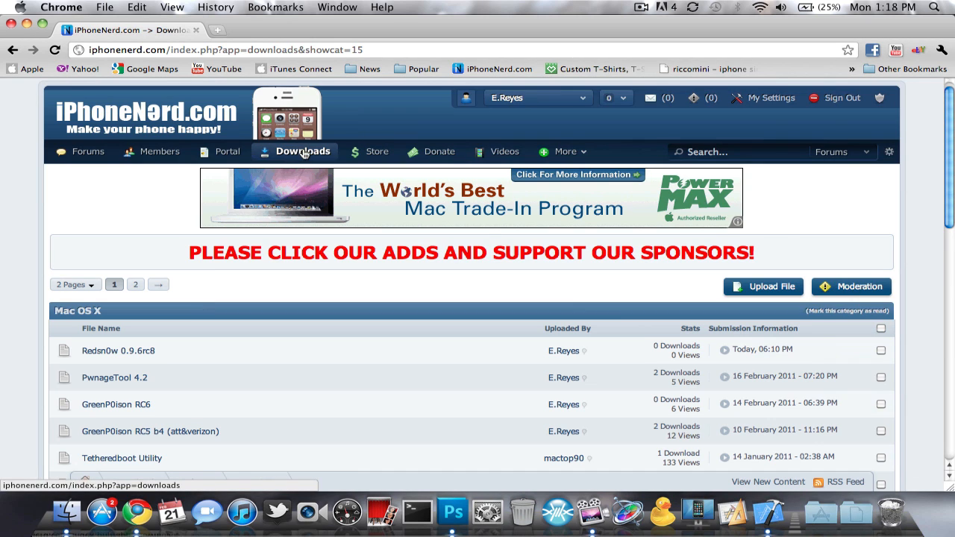
pyautogui.click(302, 152)
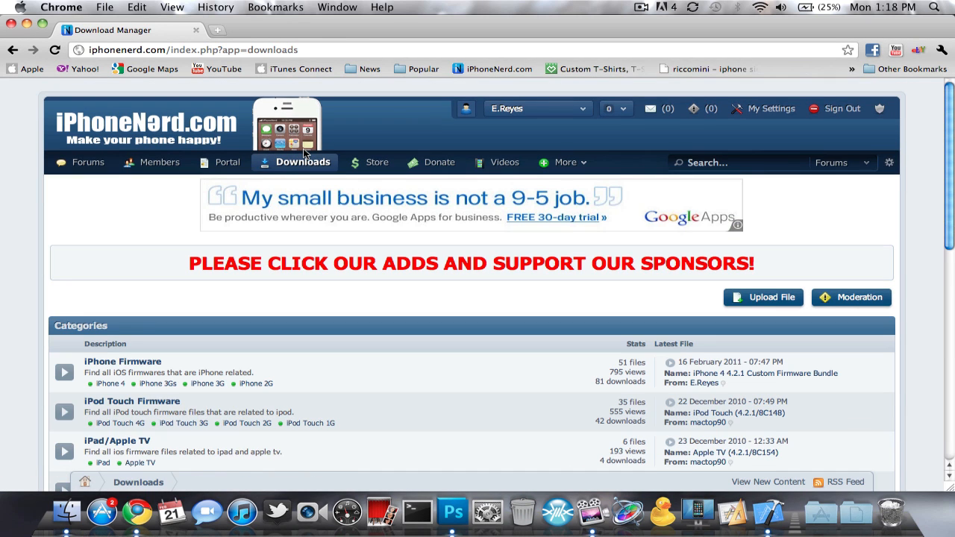
pyautogui.moveTo(101, 214)
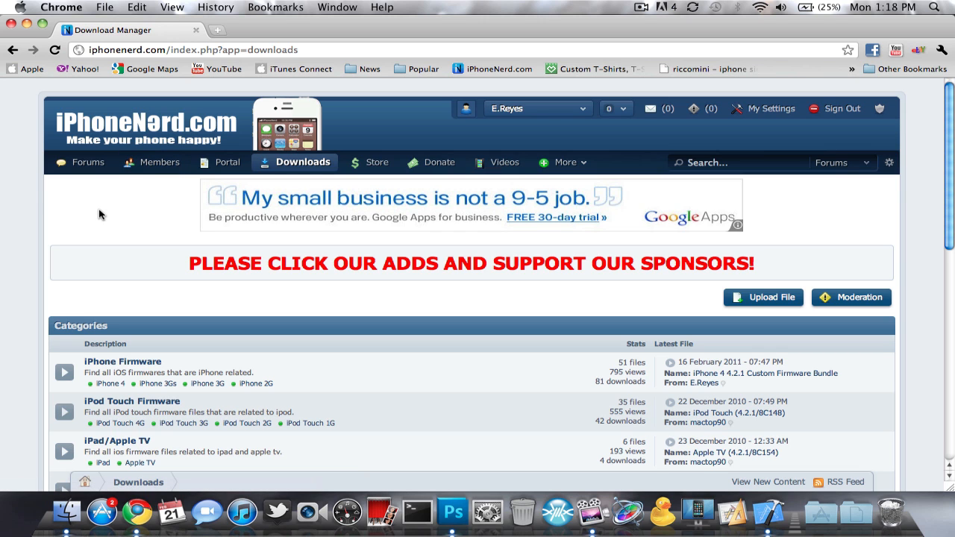
pyautogui.scroll(-3)
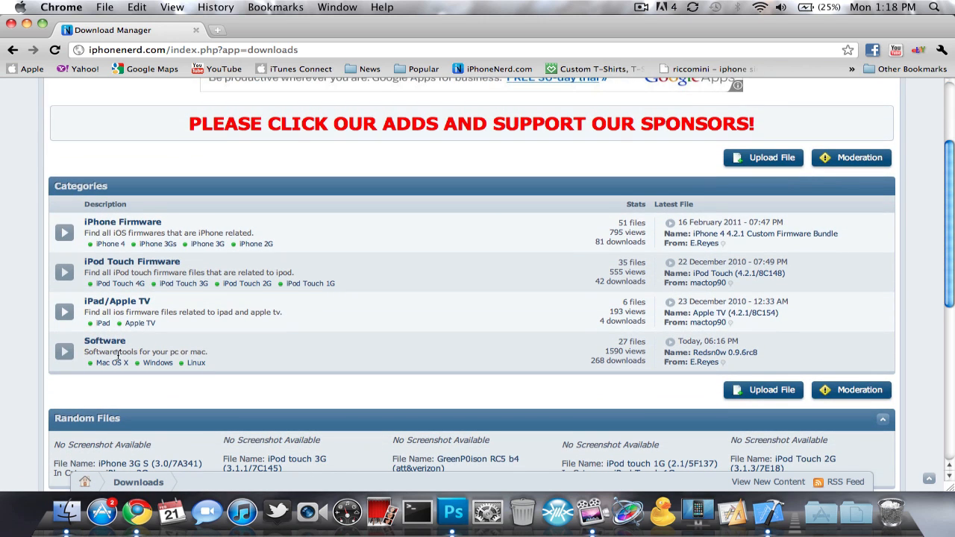
pyautogui.click(111, 363)
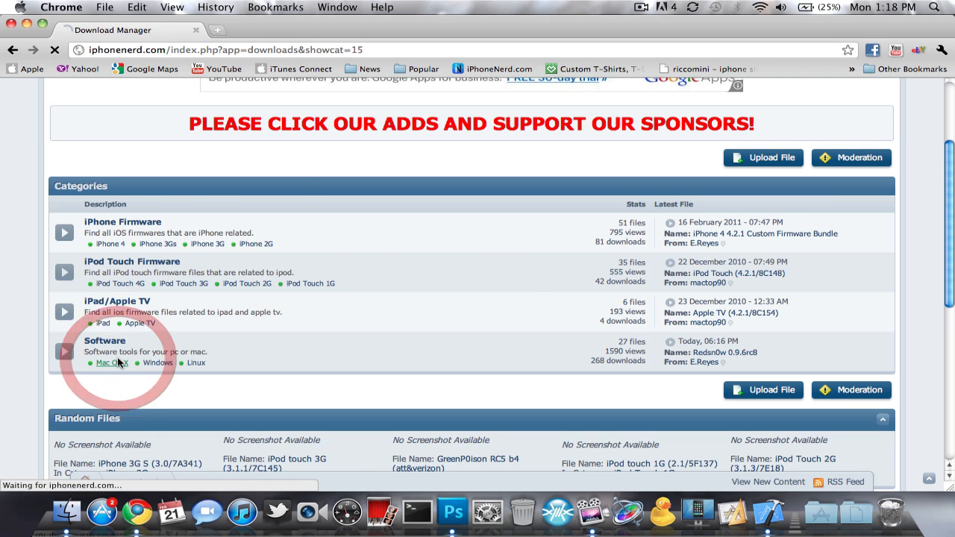
pyautogui.click(111, 363)
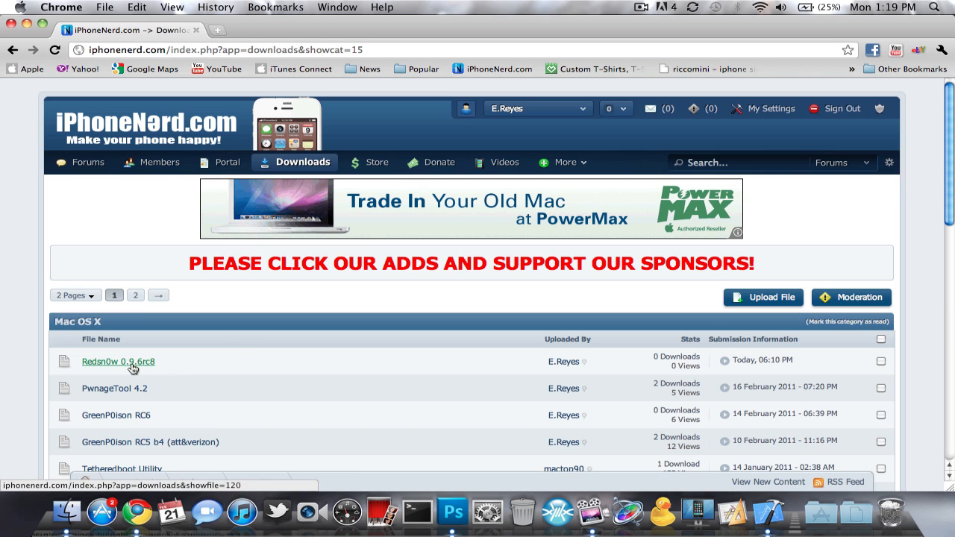
pyautogui.click(118, 361)
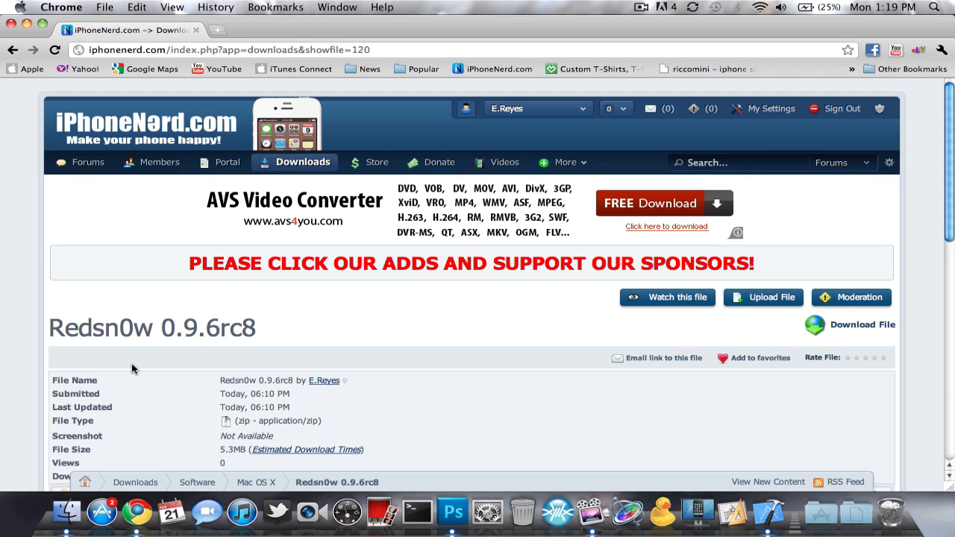
# View the PwnageTool 4.2 file page, then return to the downloads categories
pyautogui.click(256, 482)
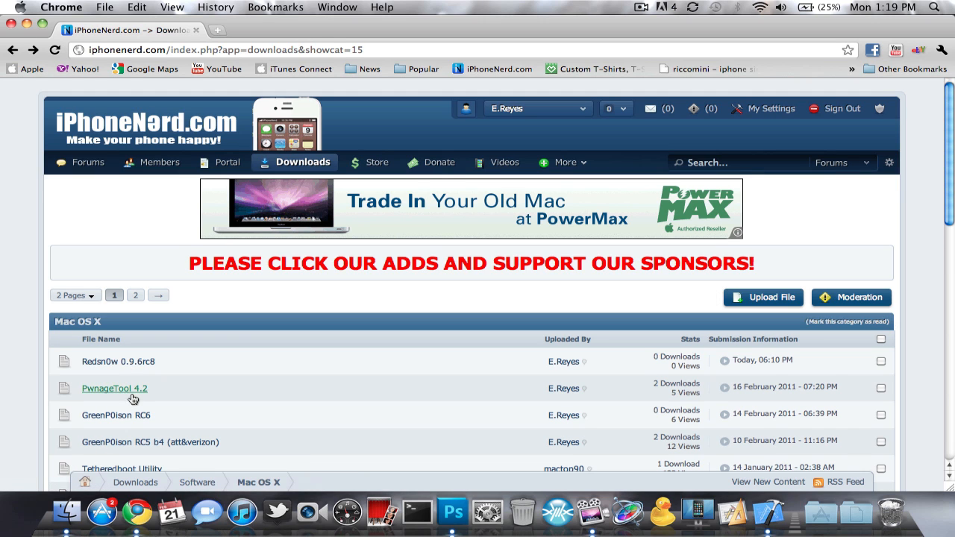
pyautogui.click(114, 388)
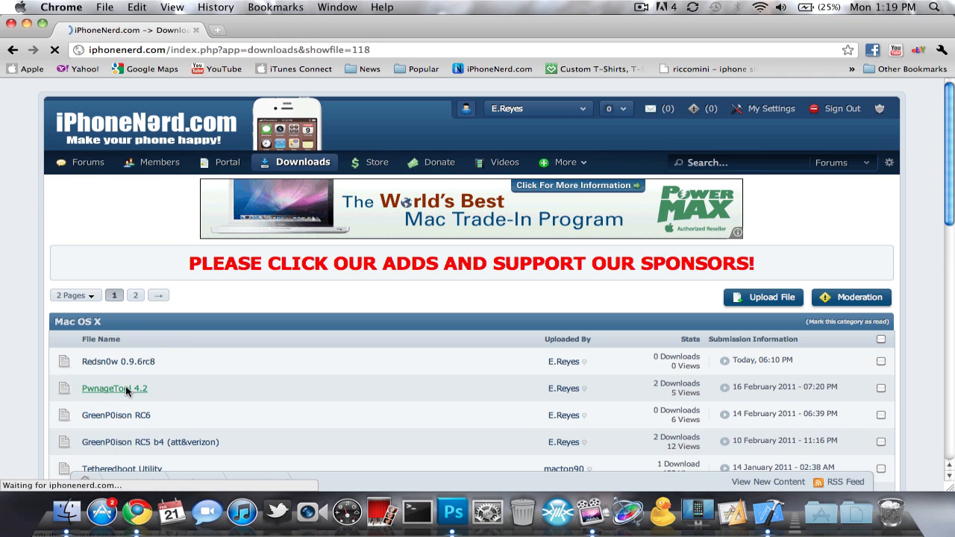
pyautogui.click(114, 389)
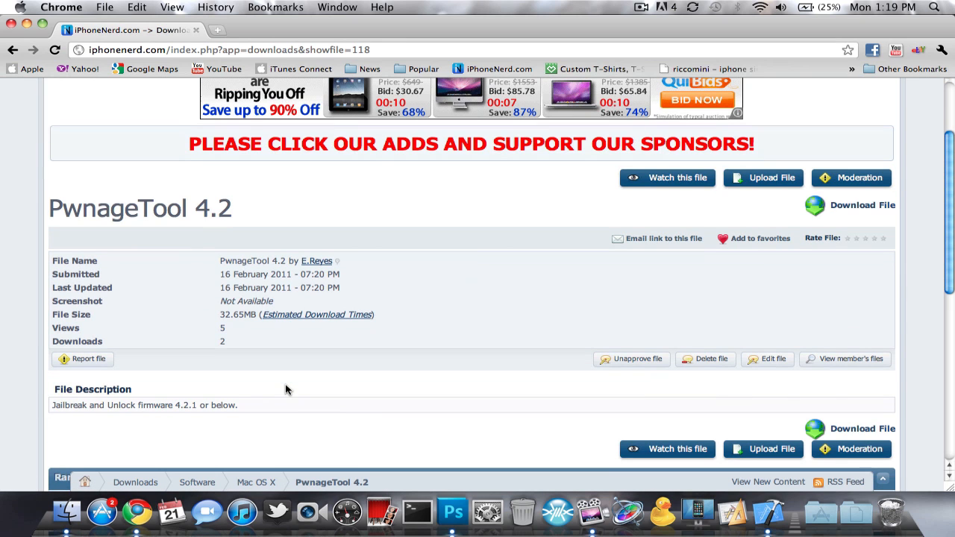
pyautogui.moveTo(310, 377)
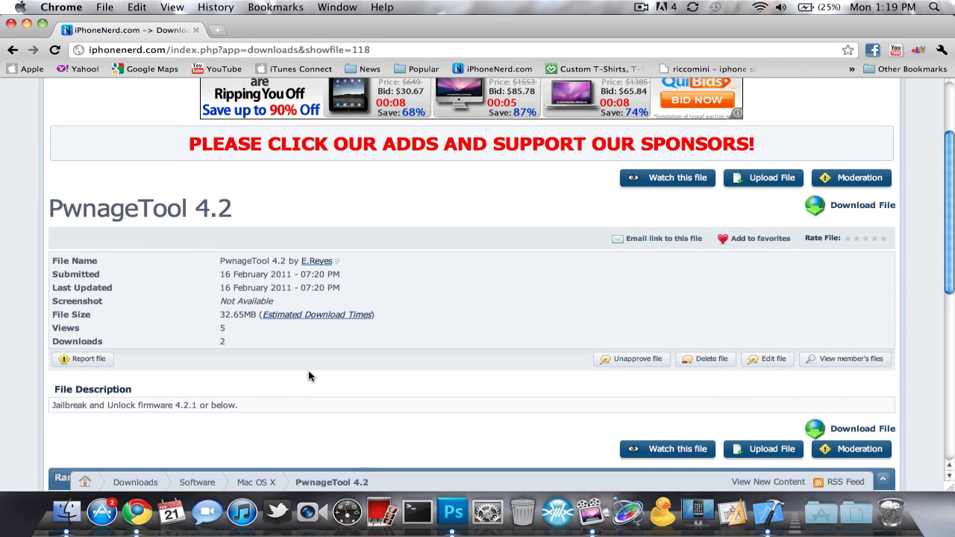
pyautogui.click(255, 482)
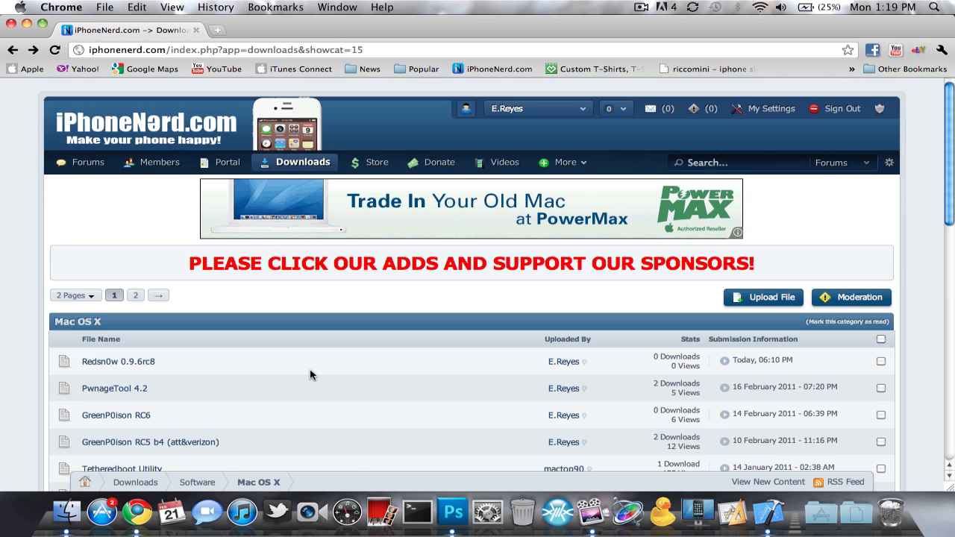
pyautogui.click(135, 482)
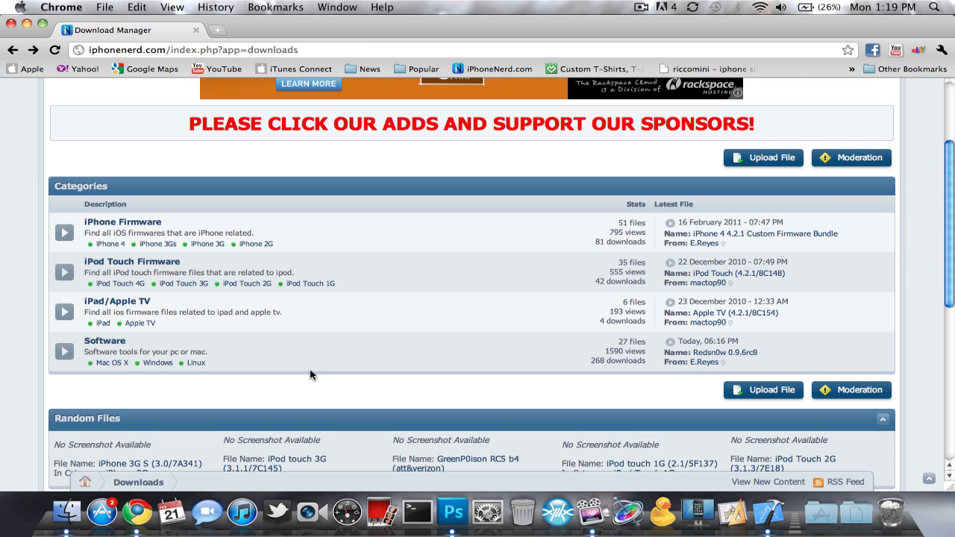
pyautogui.moveTo(221, 337)
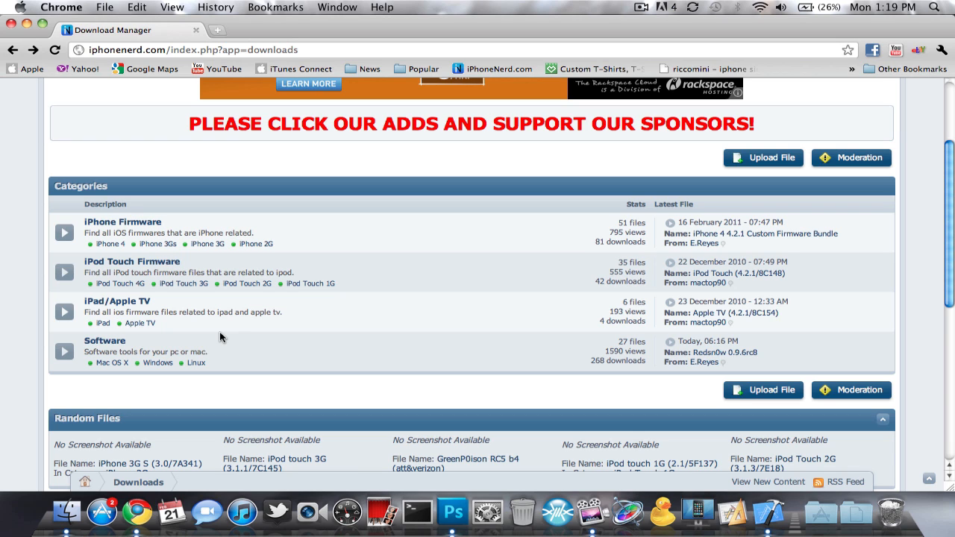
pyautogui.moveTo(201, 328)
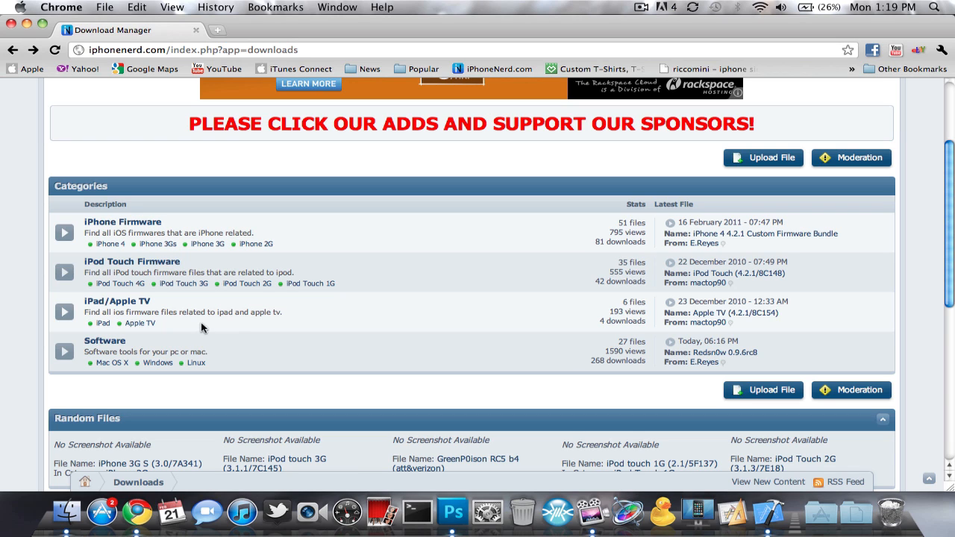
pyautogui.moveTo(110, 244)
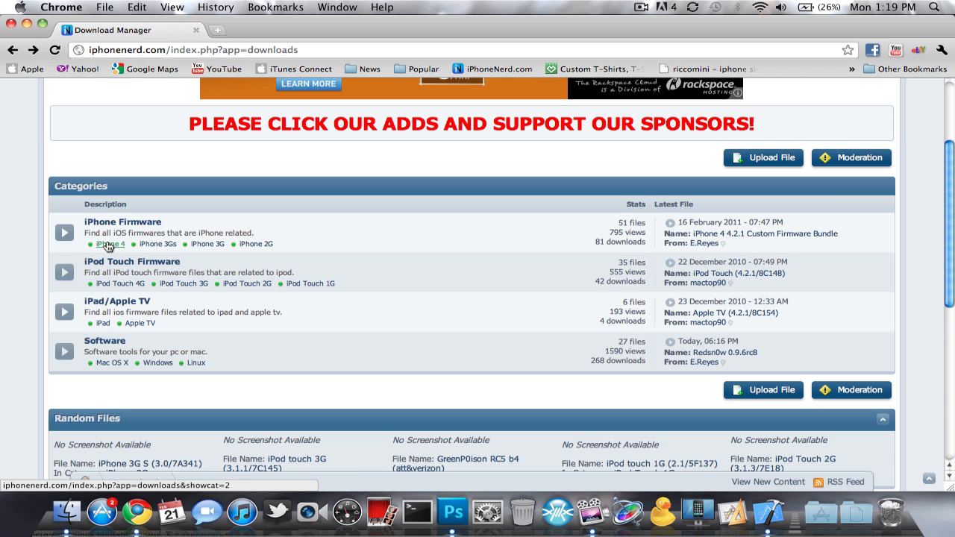
# Open iPhone 4 > Custom Firmware > the iPhone 4 4.2.1 Custom Firmware Bundle page
pyautogui.click(107, 244)
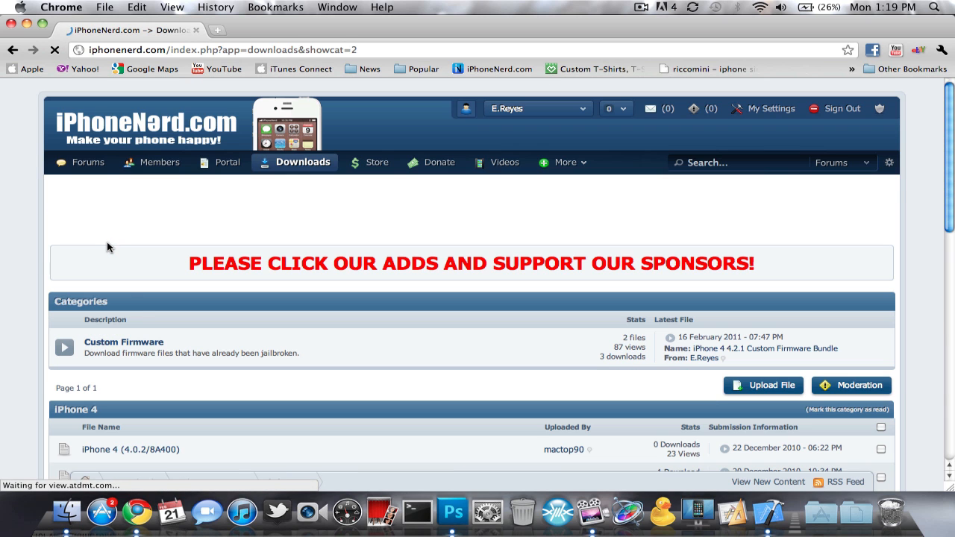
pyautogui.click(124, 342)
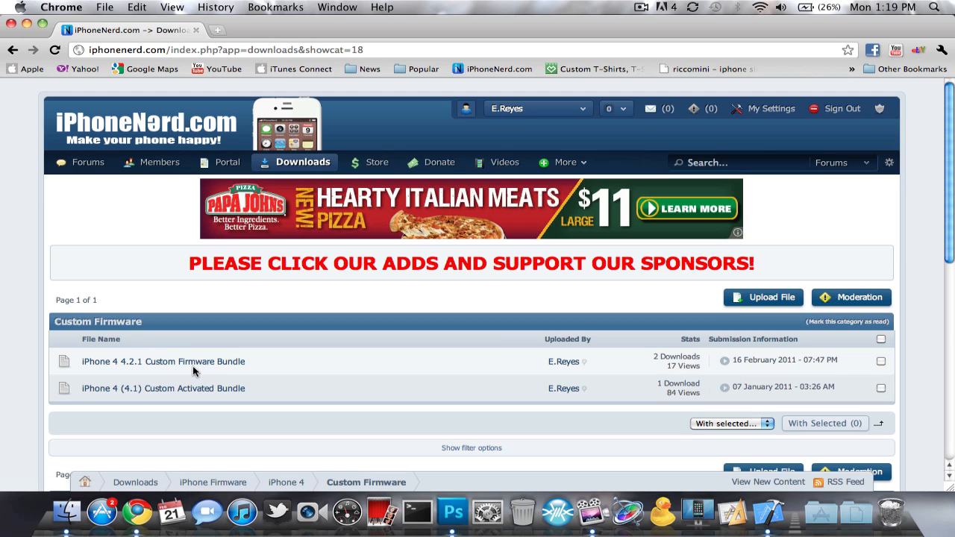
pyautogui.click(164, 361)
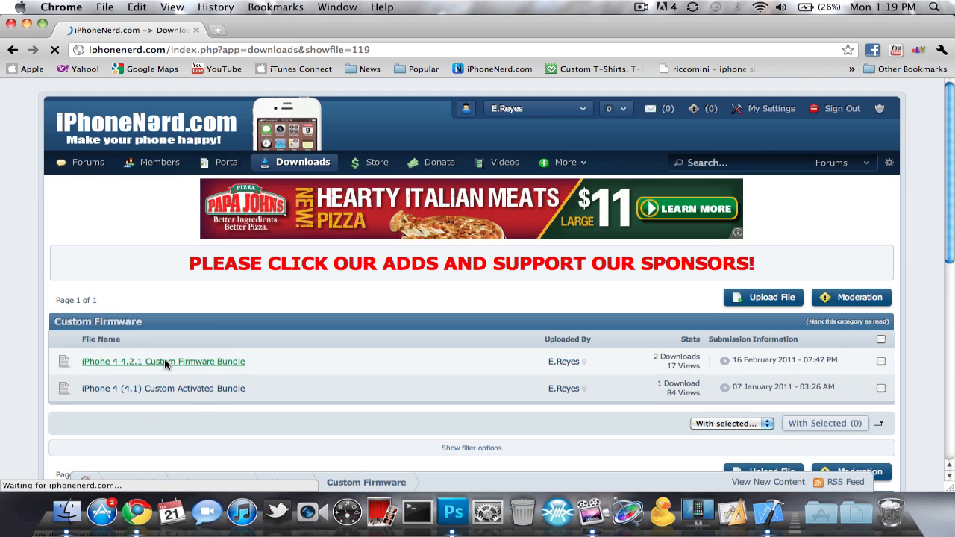
pyautogui.click(162, 361)
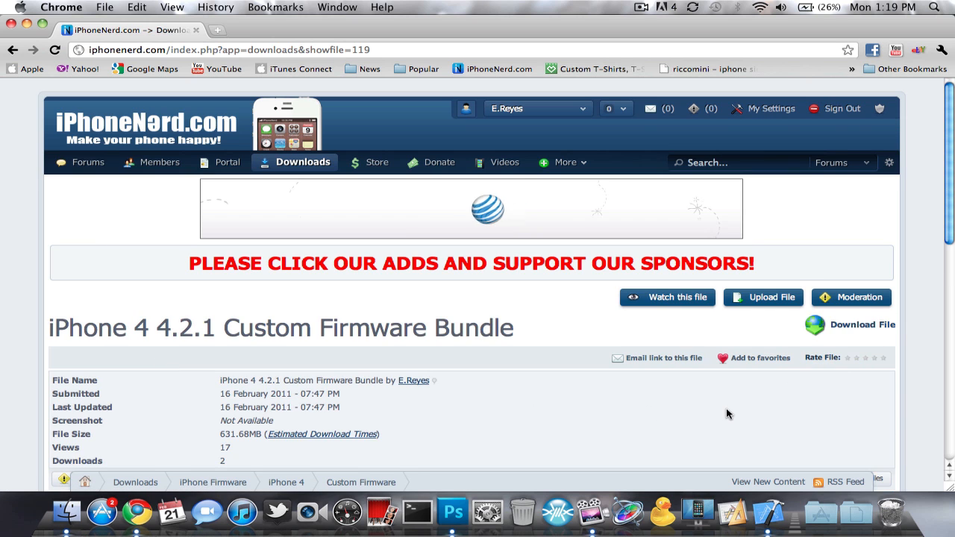
pyautogui.scroll(-3)
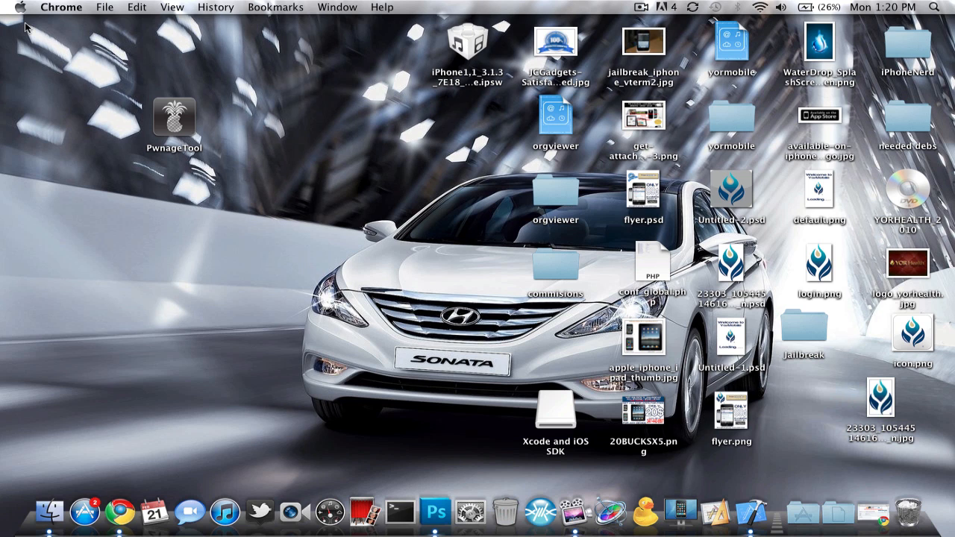
pyautogui.moveTo(770, 326)
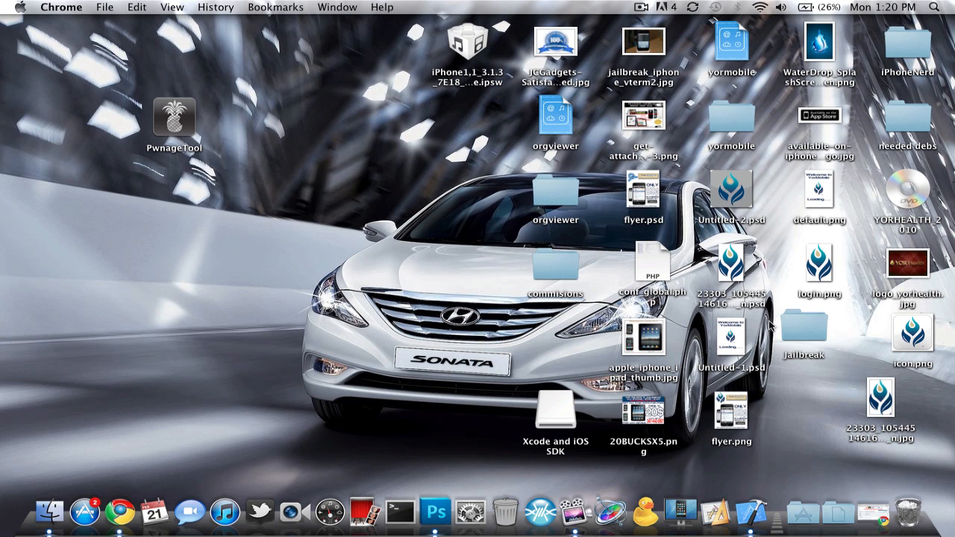
# Launch redsn0w from the Jailbreak folder, move its window left, and return to the firmware page
pyautogui.doubleClick(804, 324)
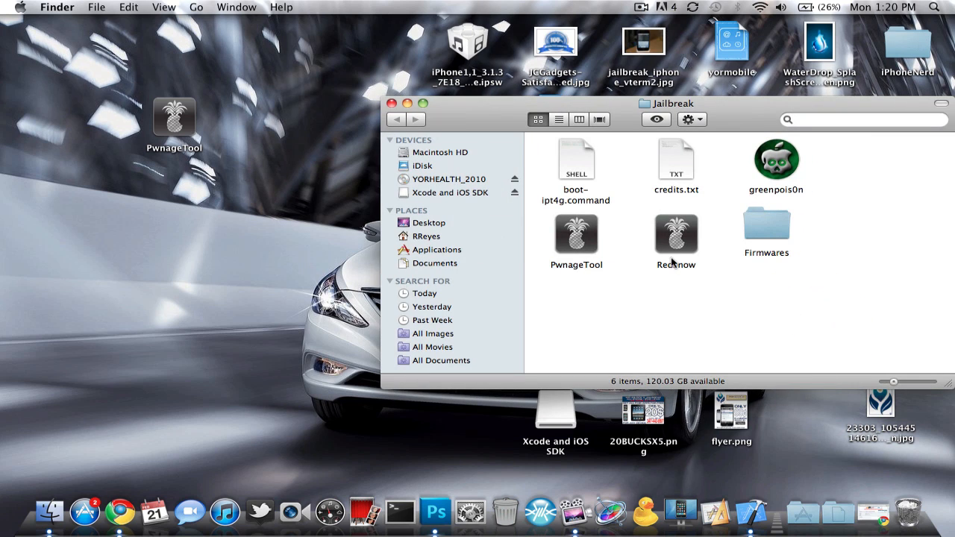
pyautogui.doubleClick(675, 235)
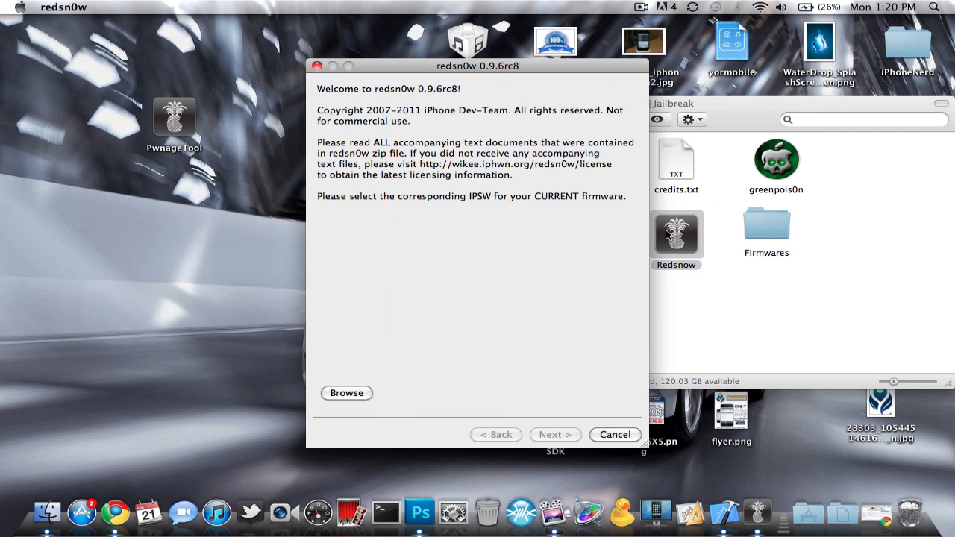
pyautogui.moveTo(478, 66); pyautogui.dragTo(435, 60)
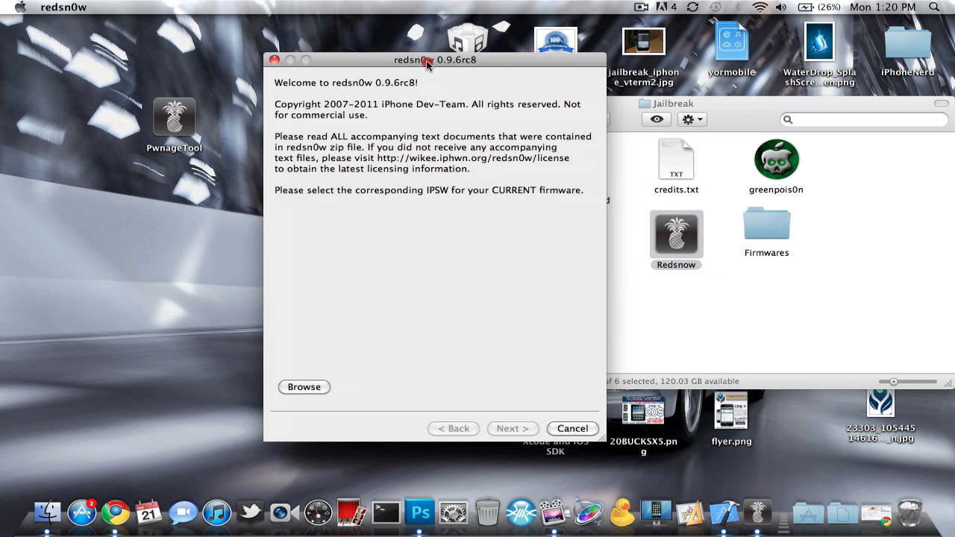
pyautogui.moveTo(435, 60); pyautogui.dragTo(332, 49)
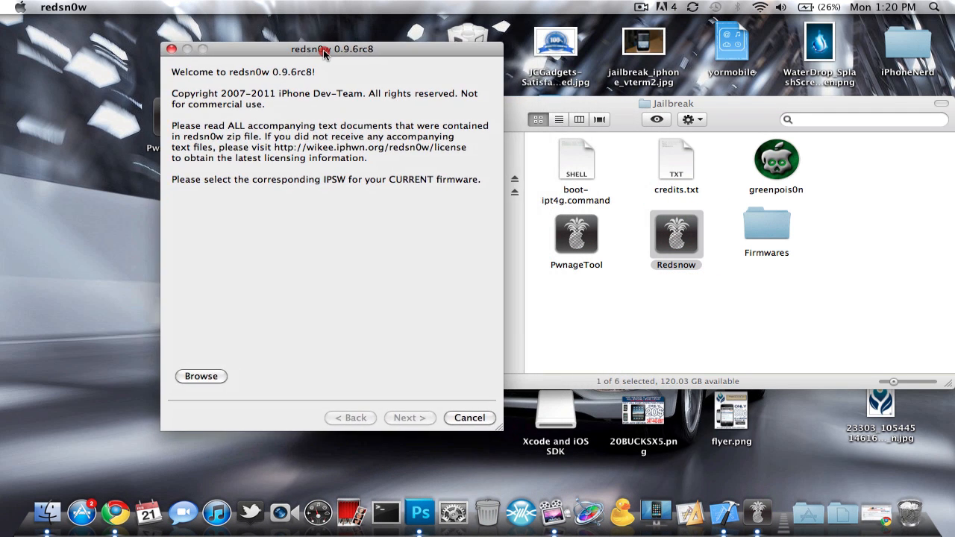
pyautogui.moveTo(321, 48); pyautogui.dragTo(299, 42)
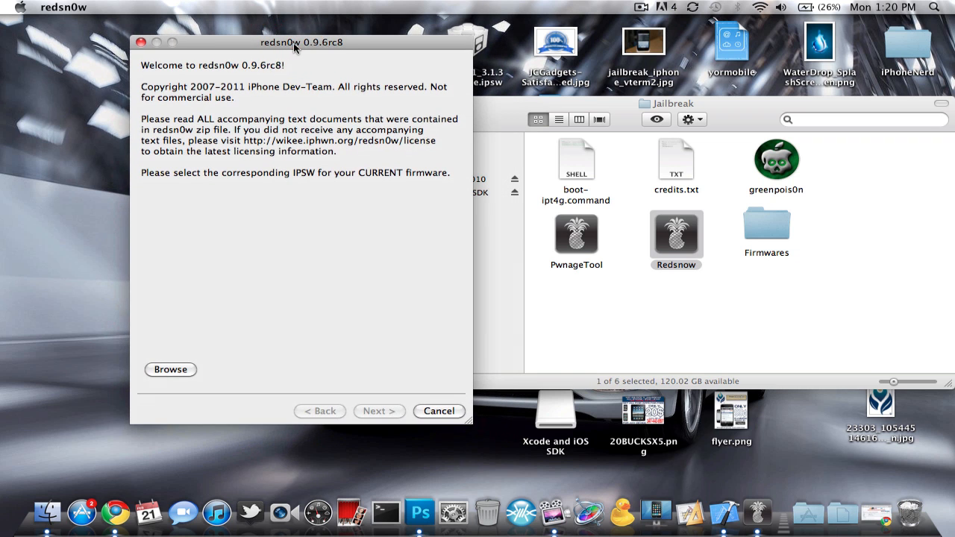
pyautogui.moveTo(618, 108)
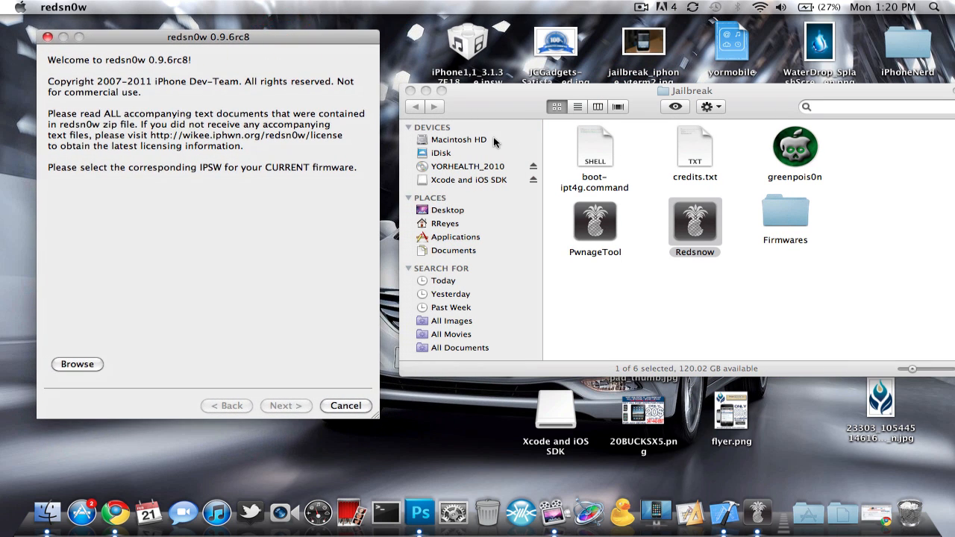
pyautogui.click(114, 512)
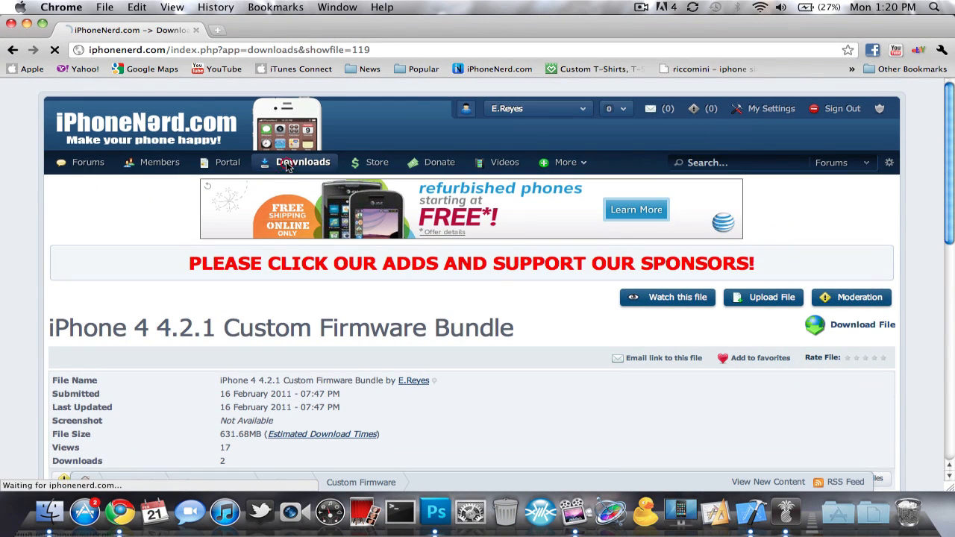
# Open the iPhone 4 (4.2.1/8C148) firmware page from the Downloads section
pyautogui.click(302, 162)
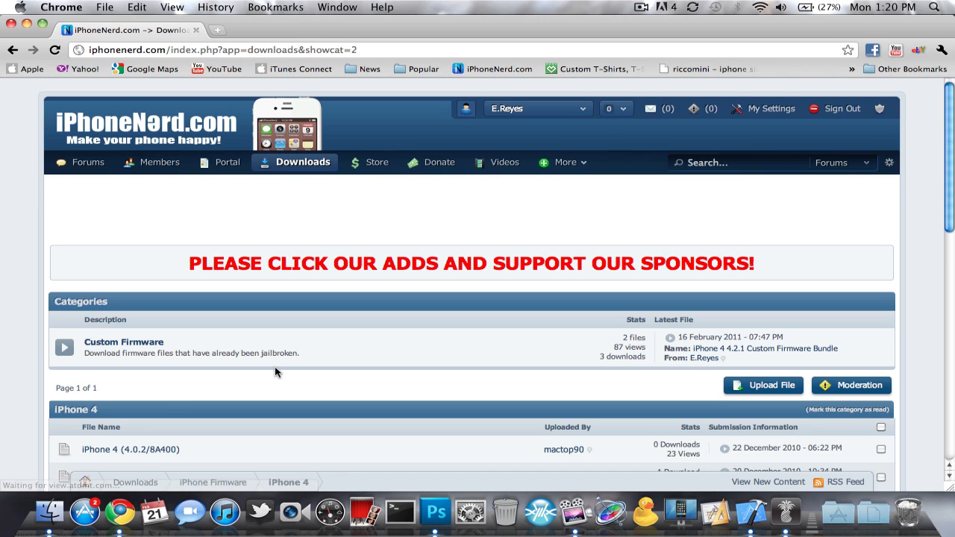
pyautogui.scroll(-3)
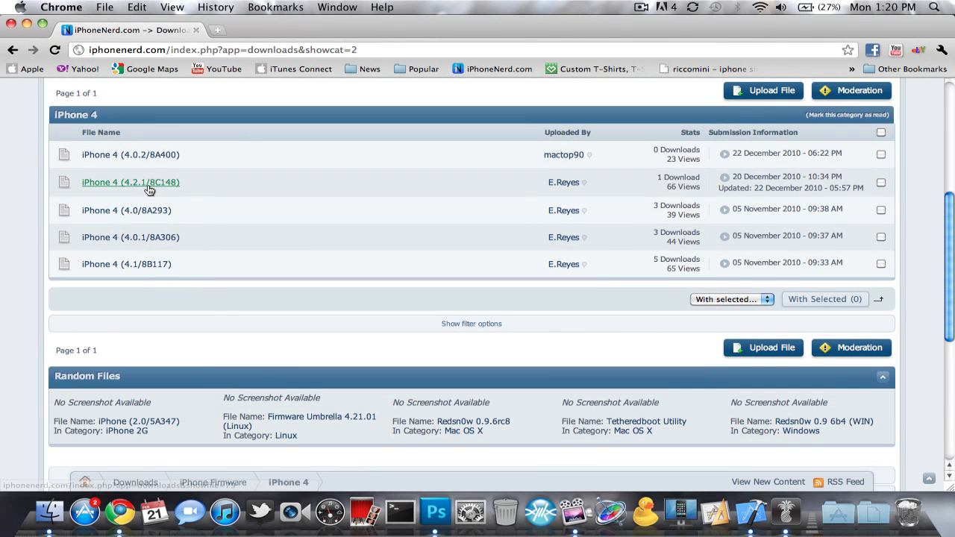
pyautogui.click(130, 182)
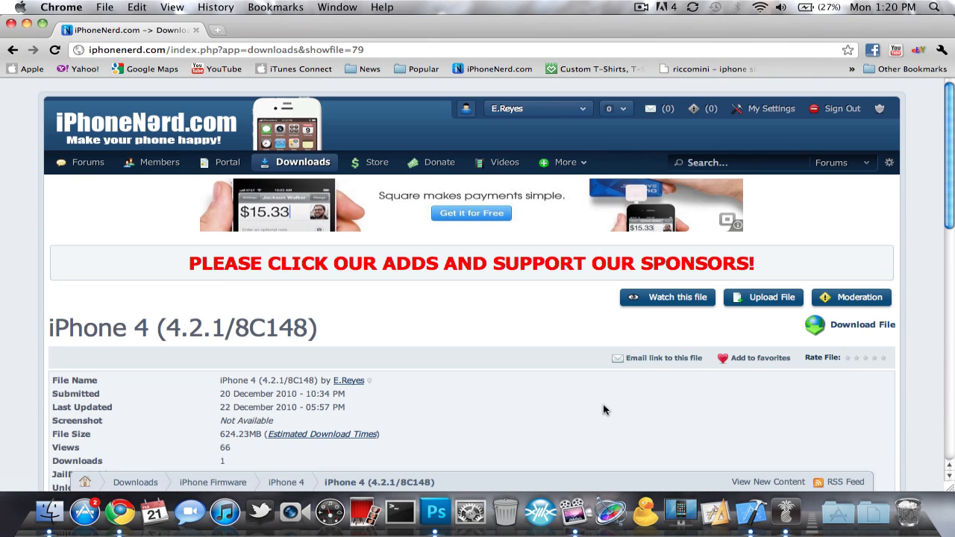
pyautogui.moveTo(178, 89)
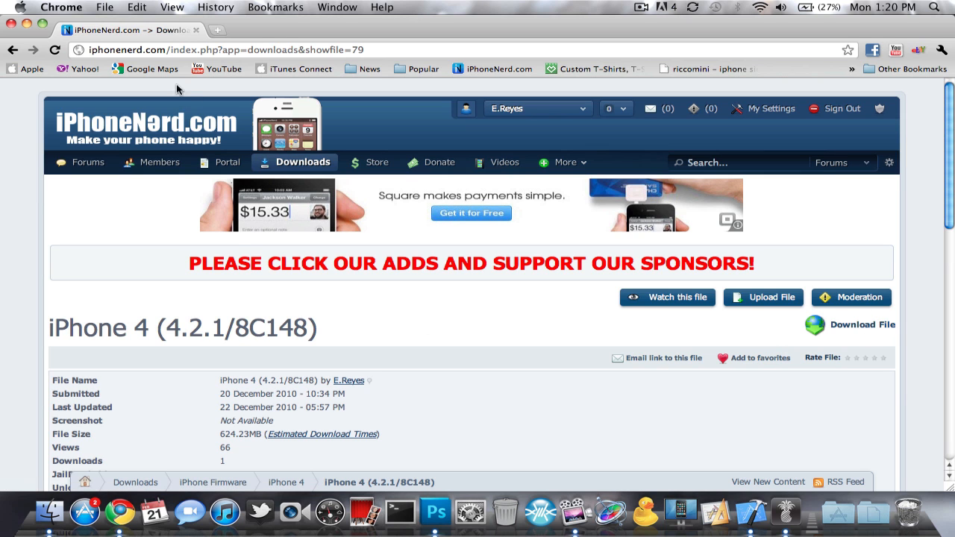
pyautogui.moveTo(27, 30)
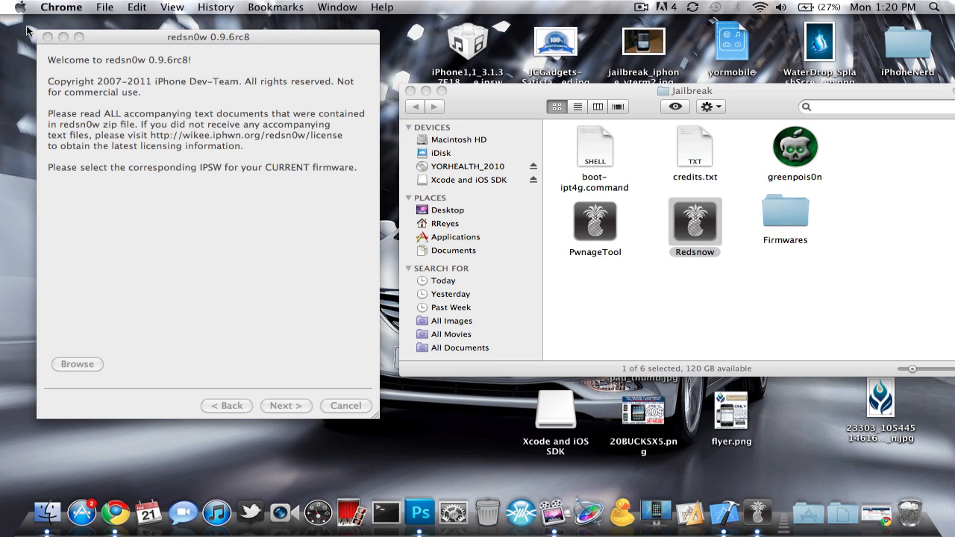
# Load the iPhone3,1 Restore IPSW from Regular > iPhone 4 into redsn0w and continue
pyautogui.click(85, 293)
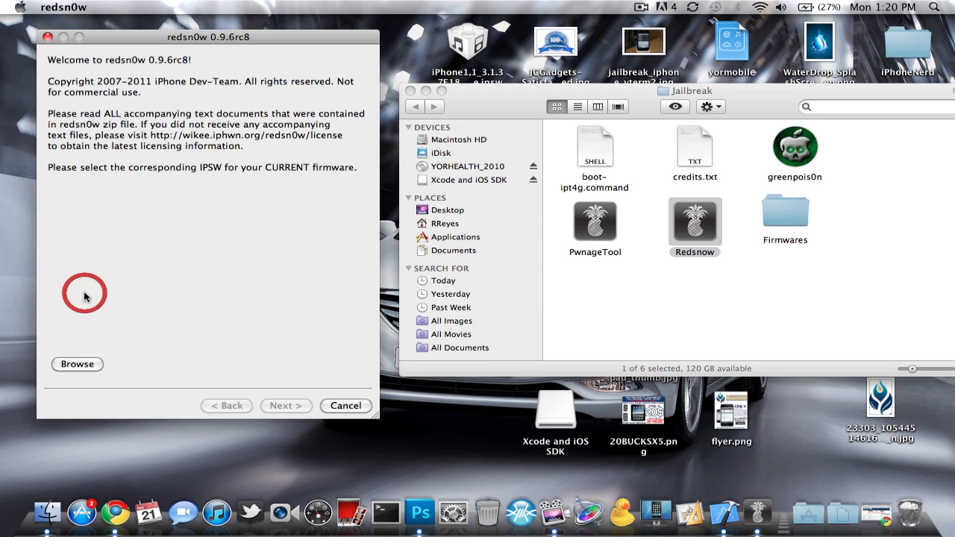
pyautogui.moveTo(105, 362)
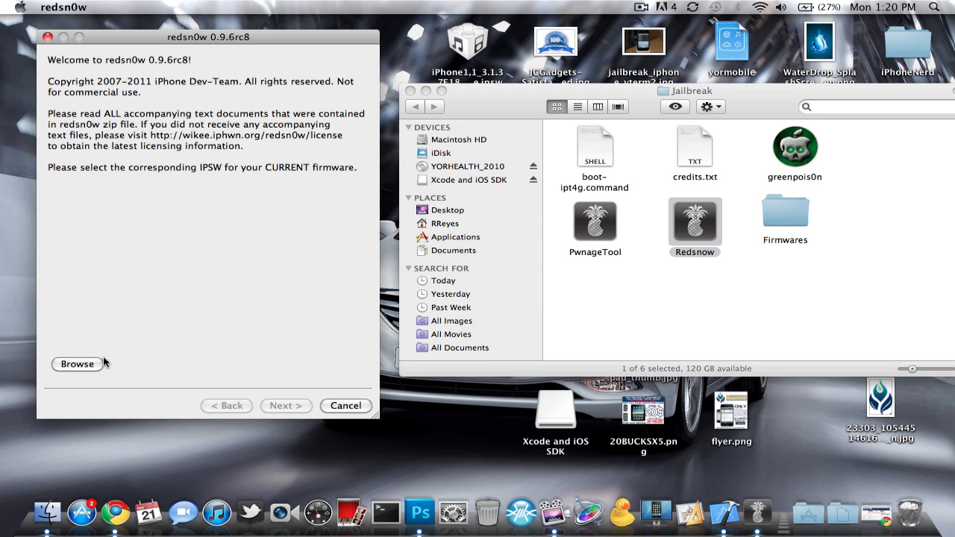
pyautogui.click(77, 364)
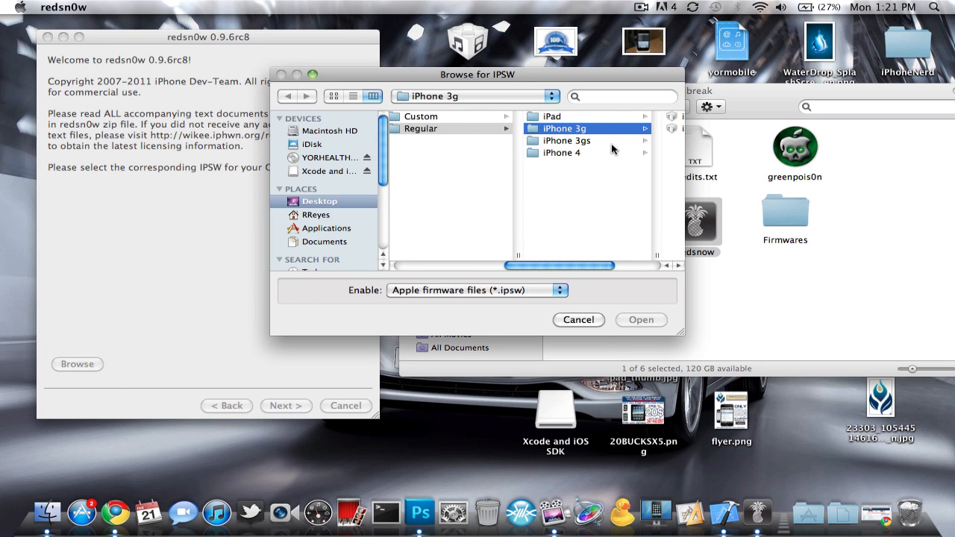
pyautogui.click(562, 152)
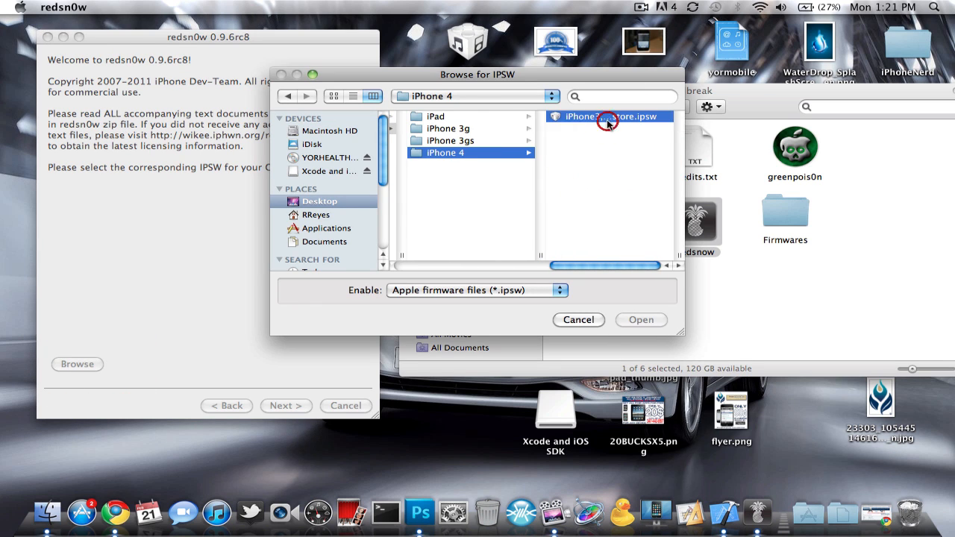
pyautogui.click(640, 320)
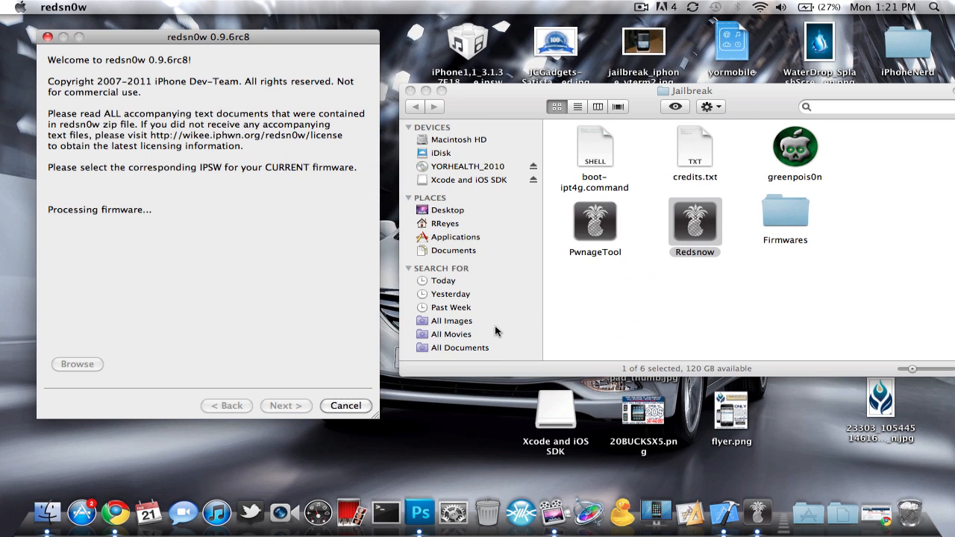
pyautogui.moveTo(147, 237)
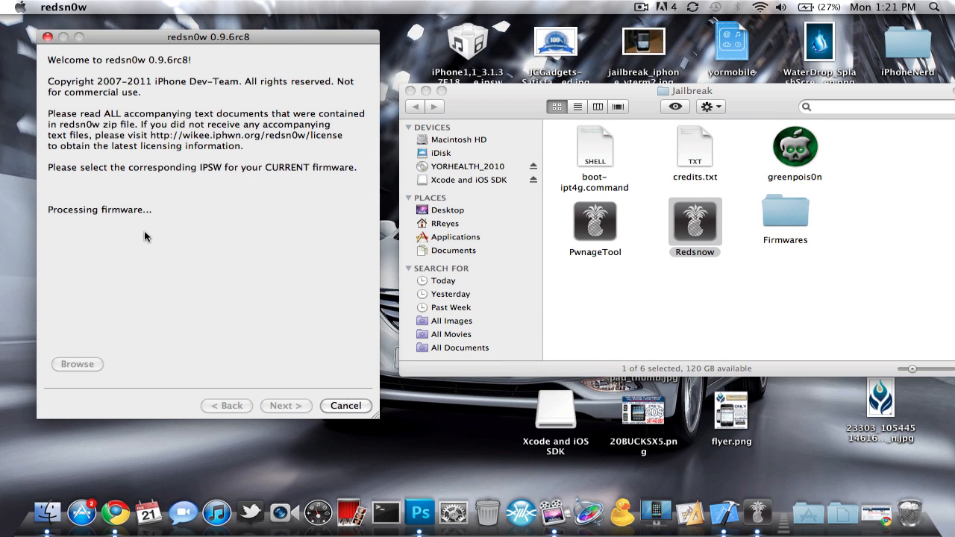
pyautogui.moveTo(167, 223)
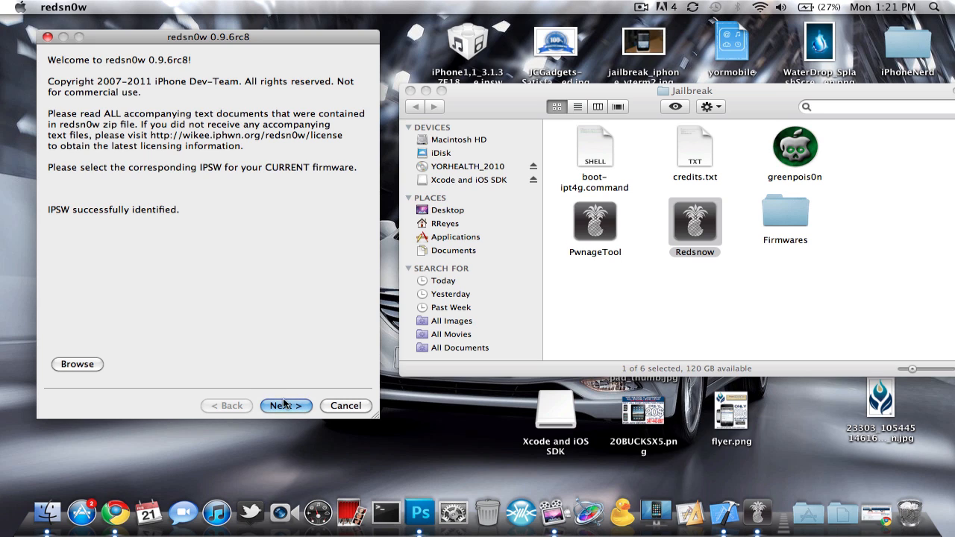
pyautogui.click(285, 406)
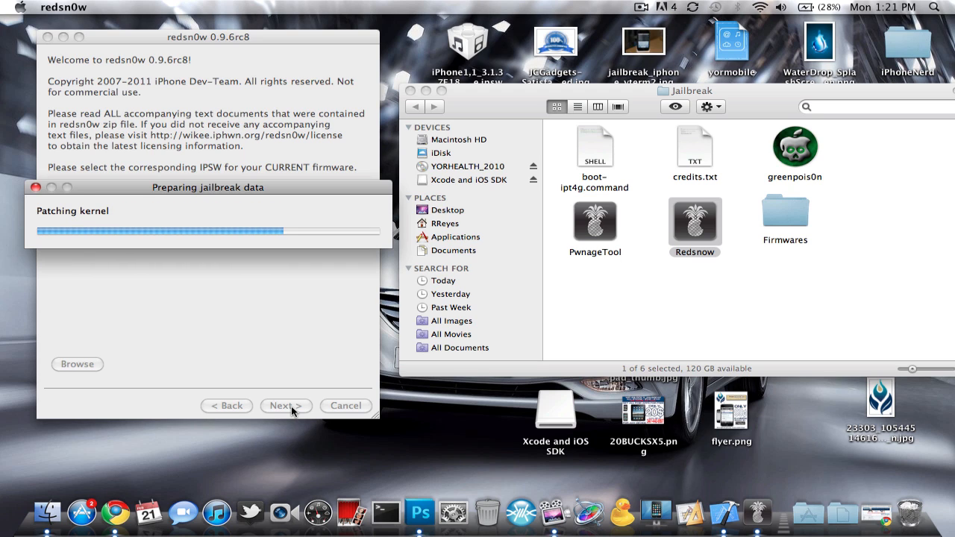
# Untick Install Cydia, select 'Just enter pwned DFU mode right now', and continue
pyautogui.click(286, 406)
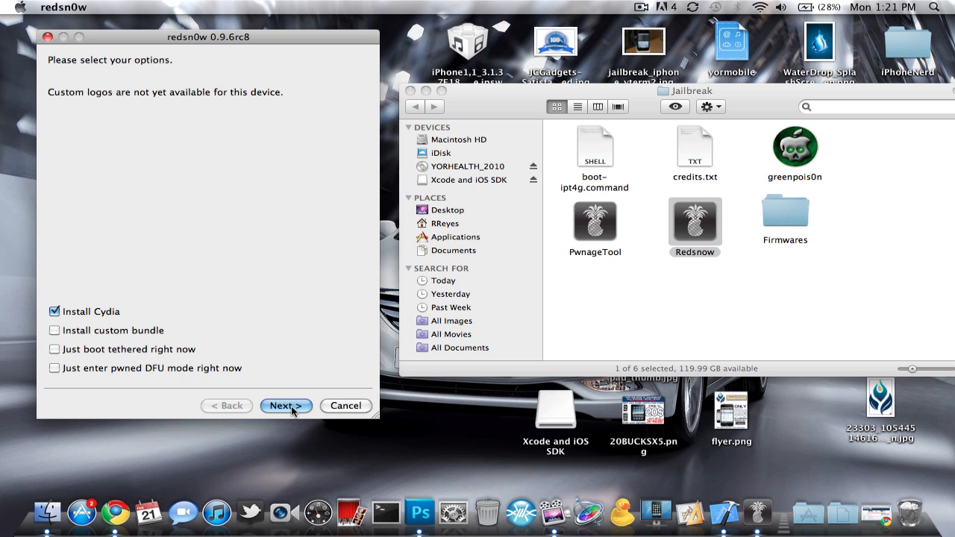
pyautogui.click(53, 312)
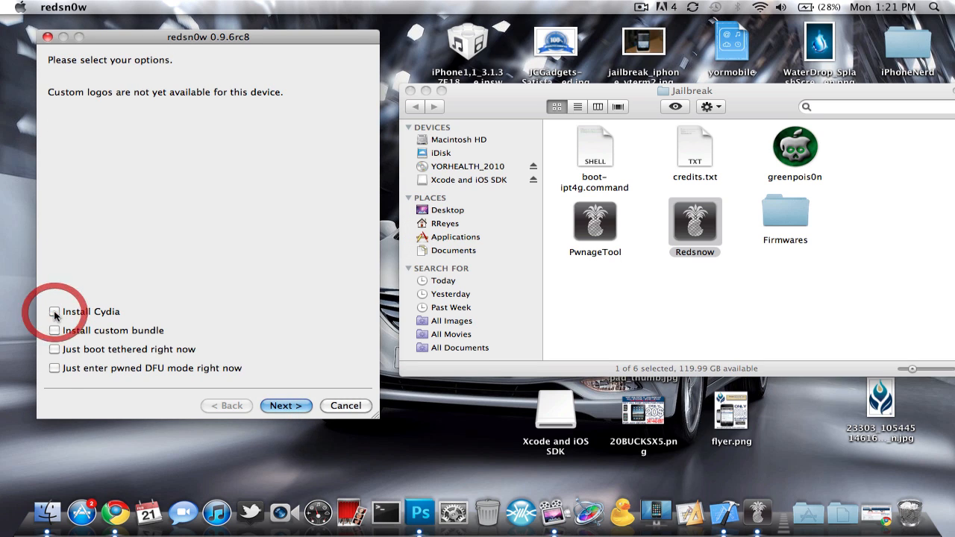
pyautogui.moveTo(91, 187)
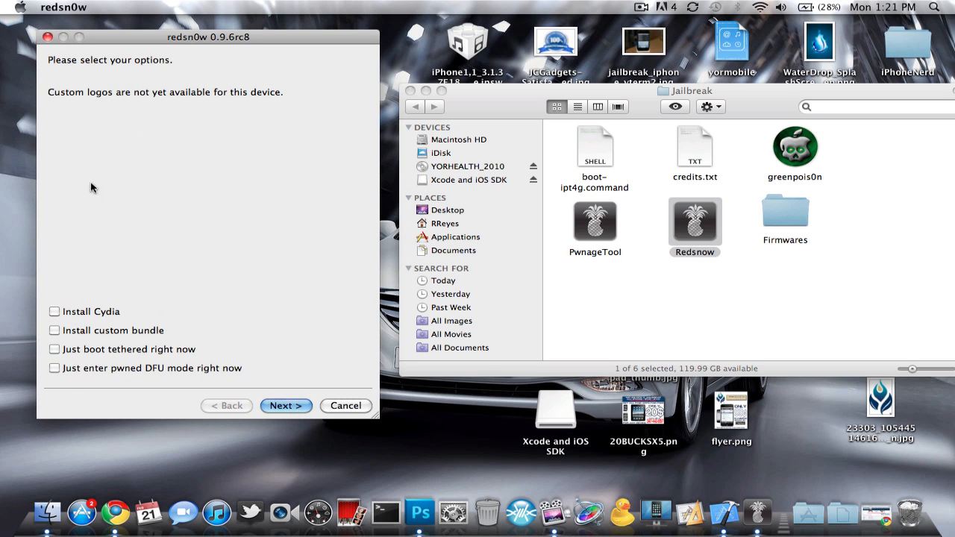
pyautogui.moveTo(109, 226)
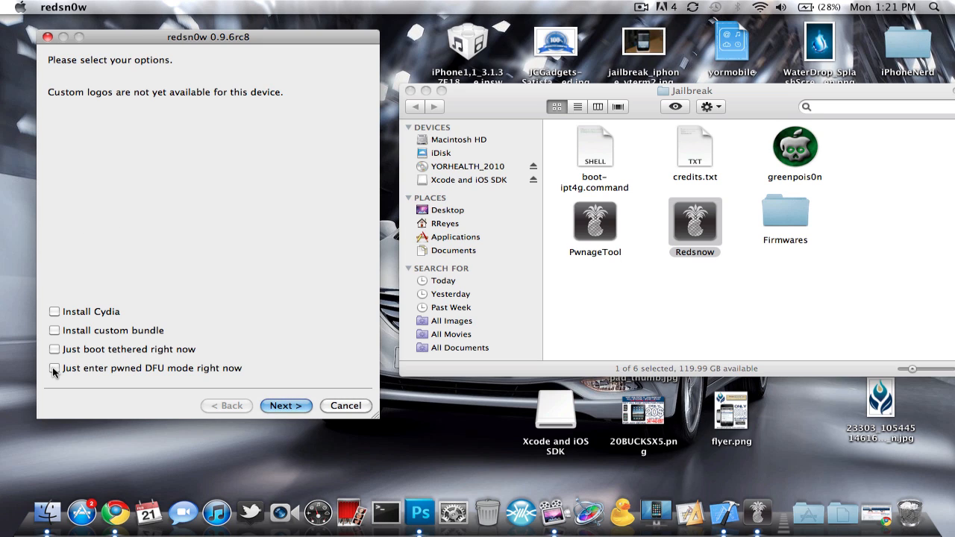
pyautogui.click(55, 368)
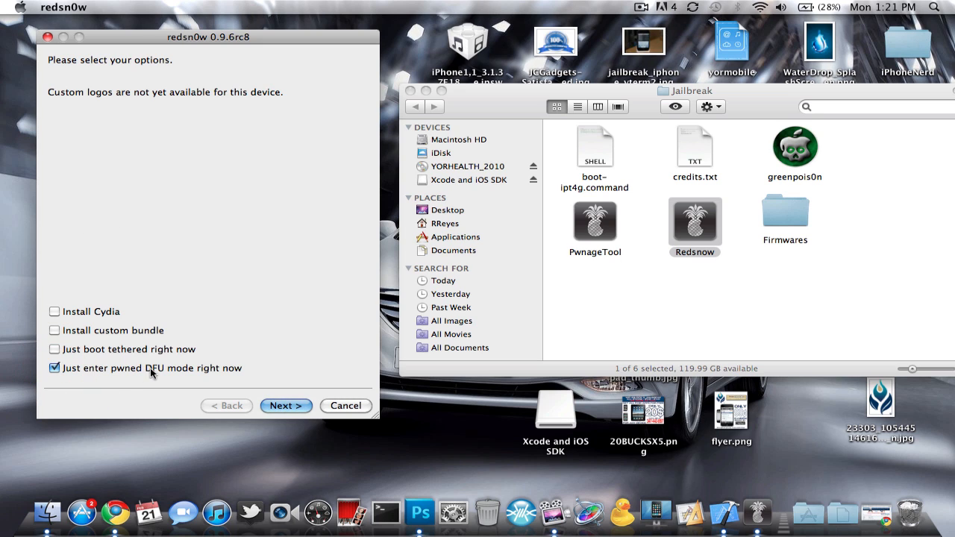
pyautogui.moveTo(252, 370)
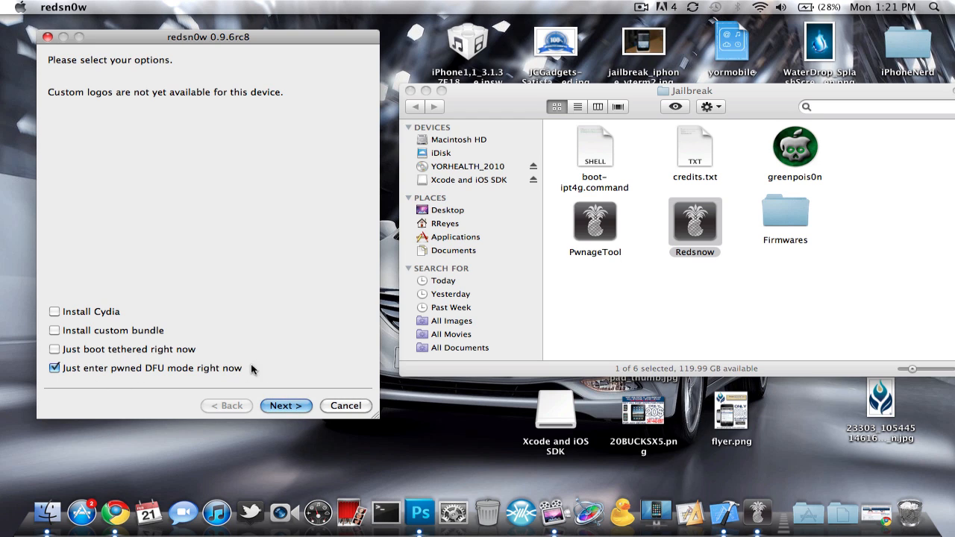
pyautogui.click(285, 406)
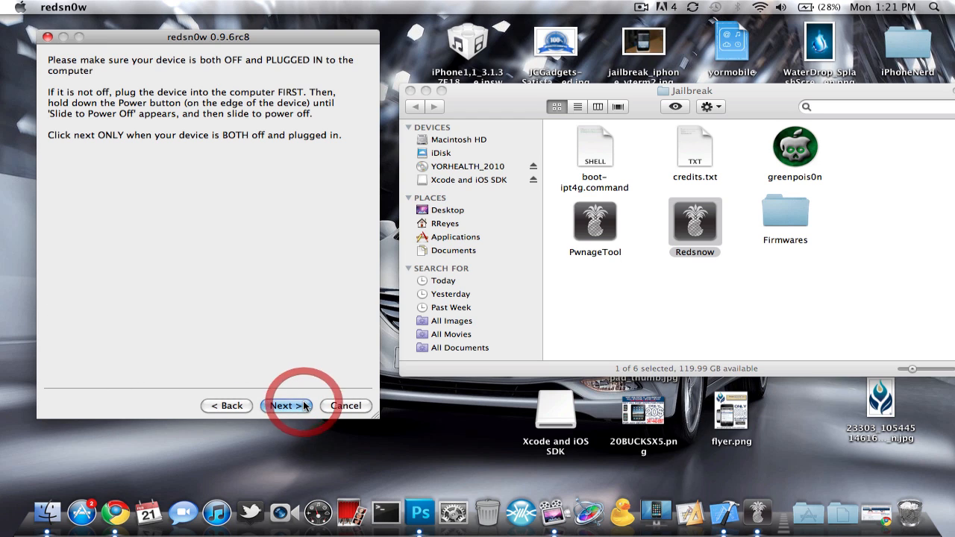
pyautogui.moveTo(227, 246)
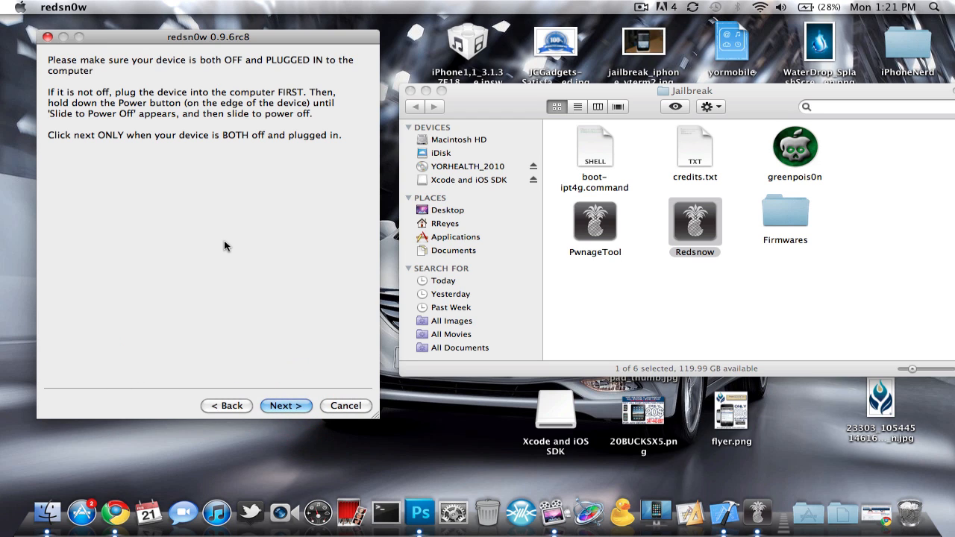
pyautogui.moveTo(261, 305)
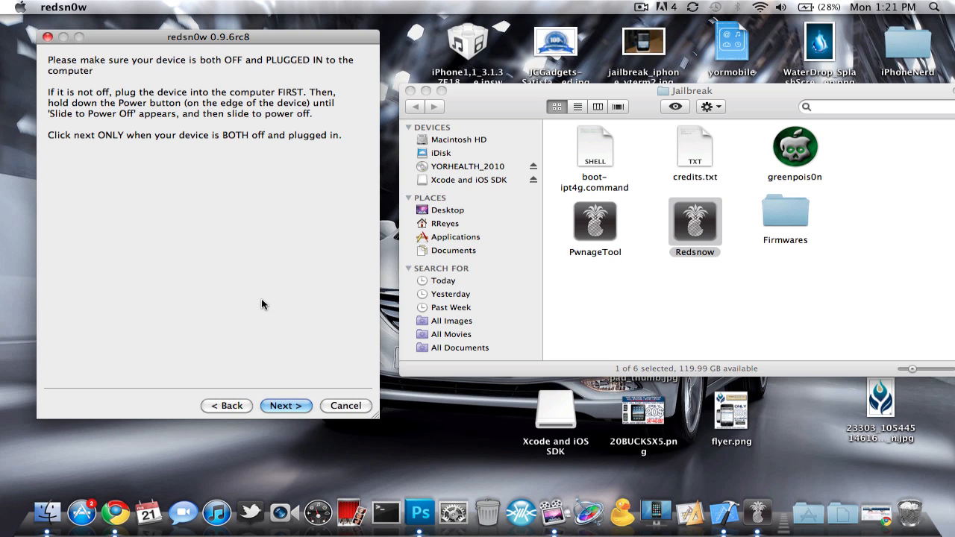
# Run redsn0w's guided Power/Home DFU steps, close redsn0w, and launch iTunes
pyautogui.click(286, 405)
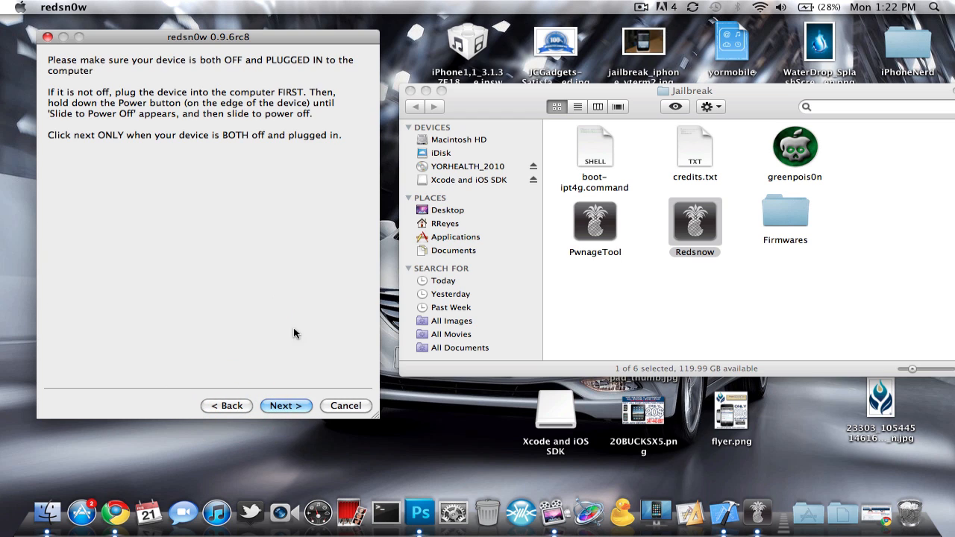
pyautogui.click(286, 405)
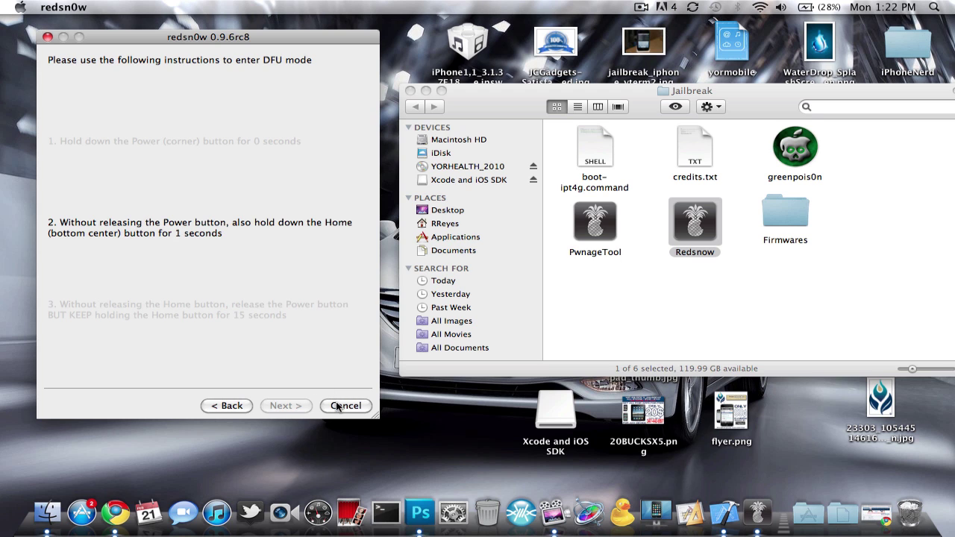
pyautogui.click(345, 406)
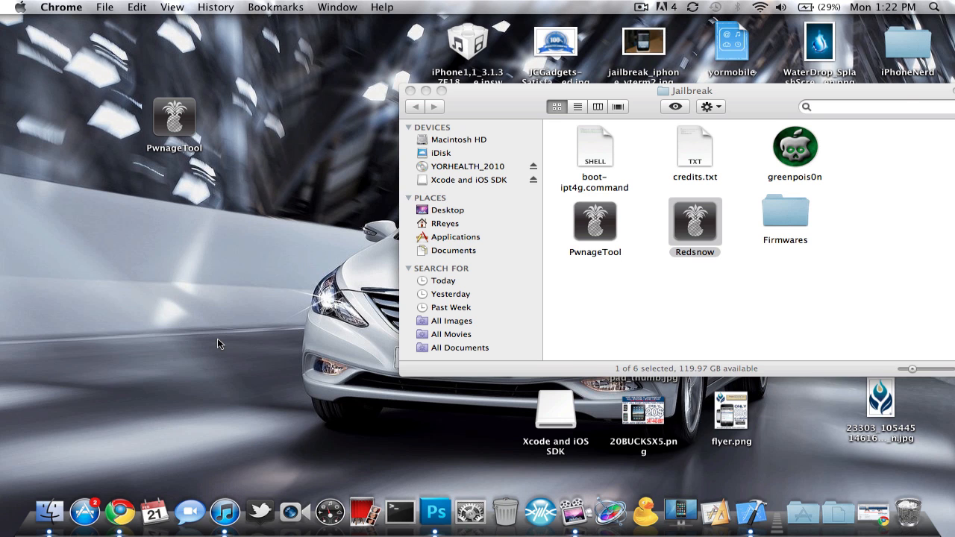
pyautogui.click(224, 512)
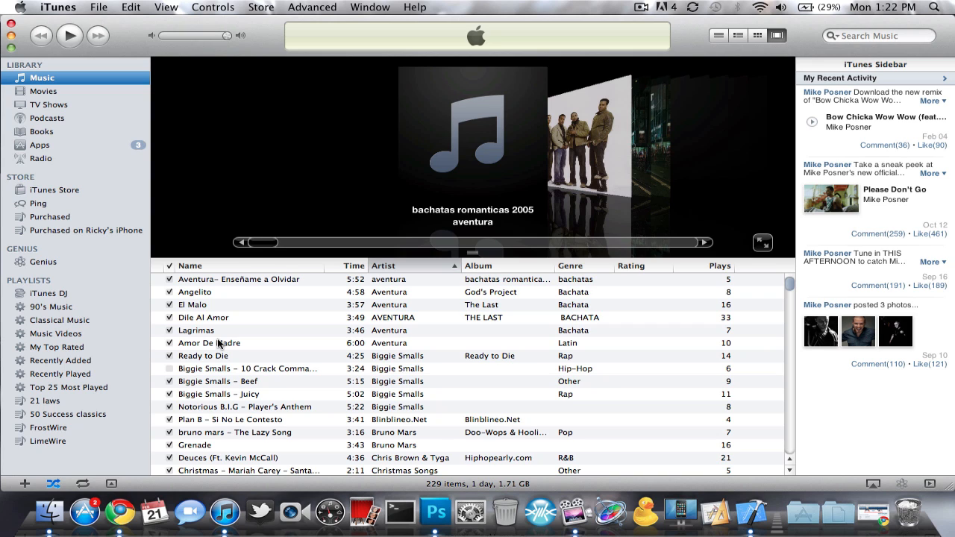
pyautogui.moveTo(196, 204)
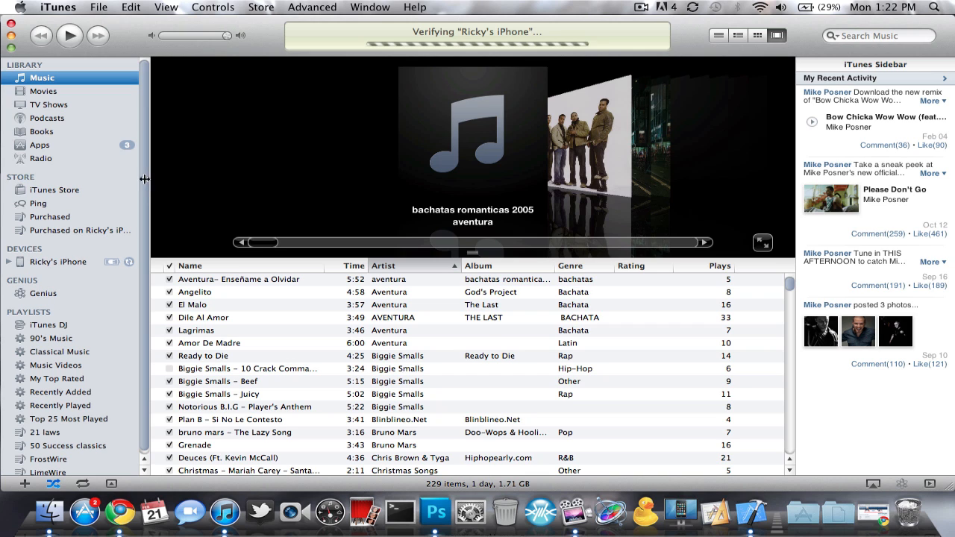
pyautogui.moveTo(158, 168)
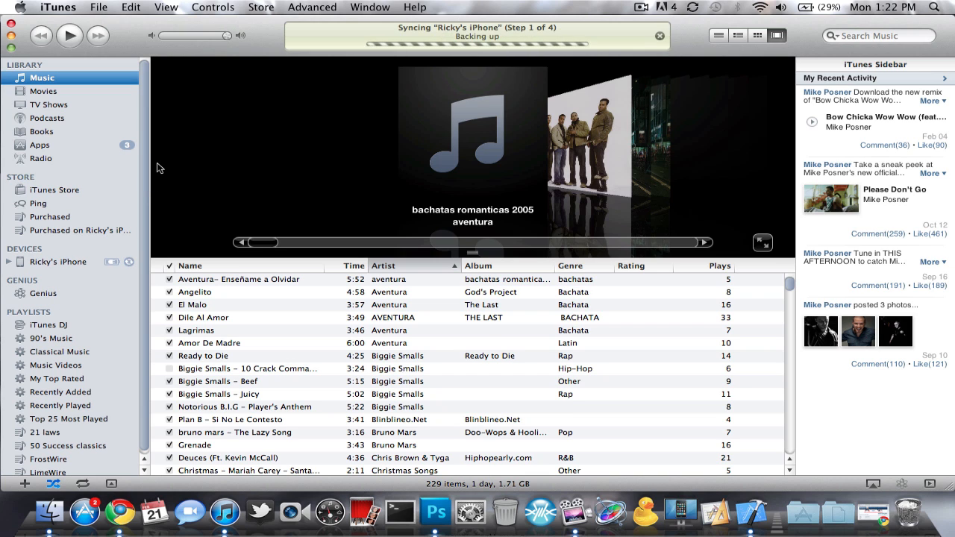
pyautogui.moveTo(507, 81)
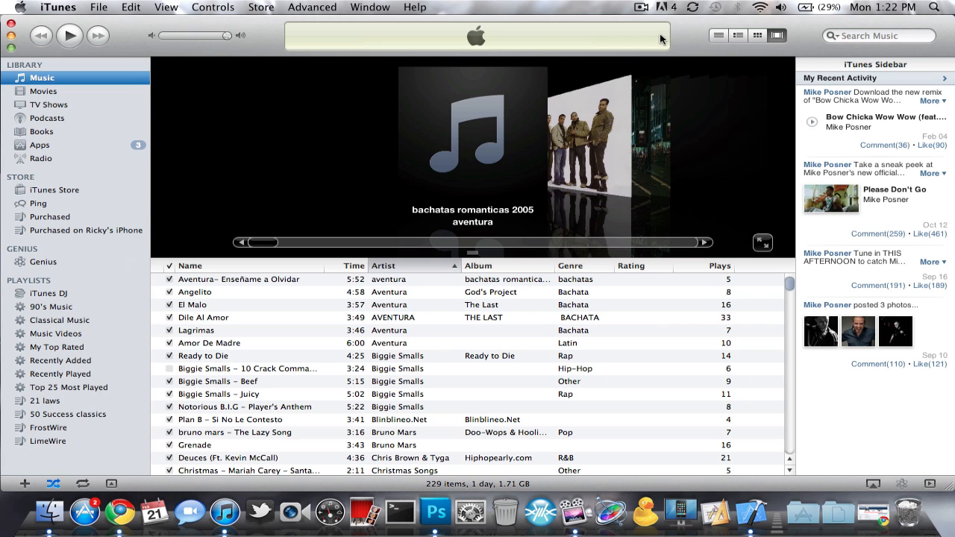
pyautogui.moveTo(658, 35)
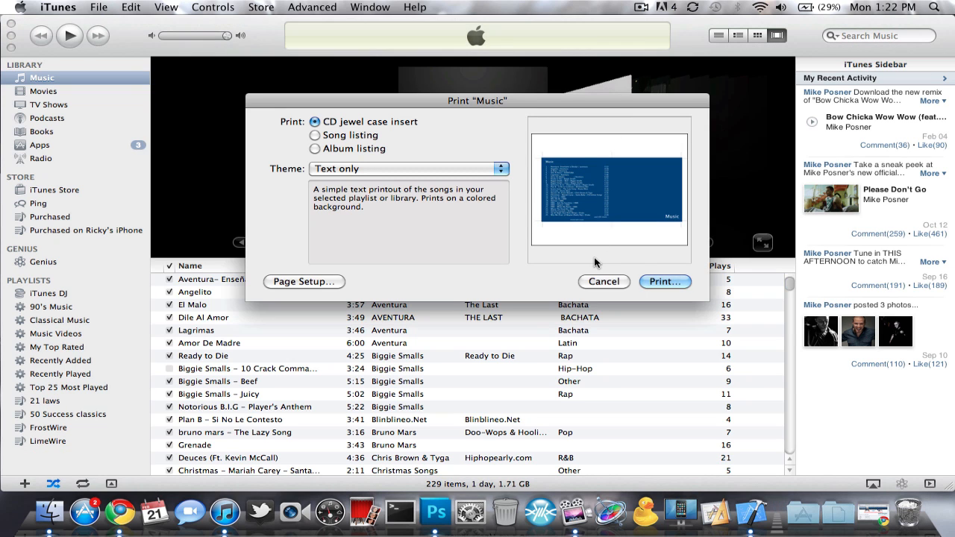
# Cancel the stray Print dialog and wait for iTunes' recovery mode alert
pyautogui.click(604, 281)
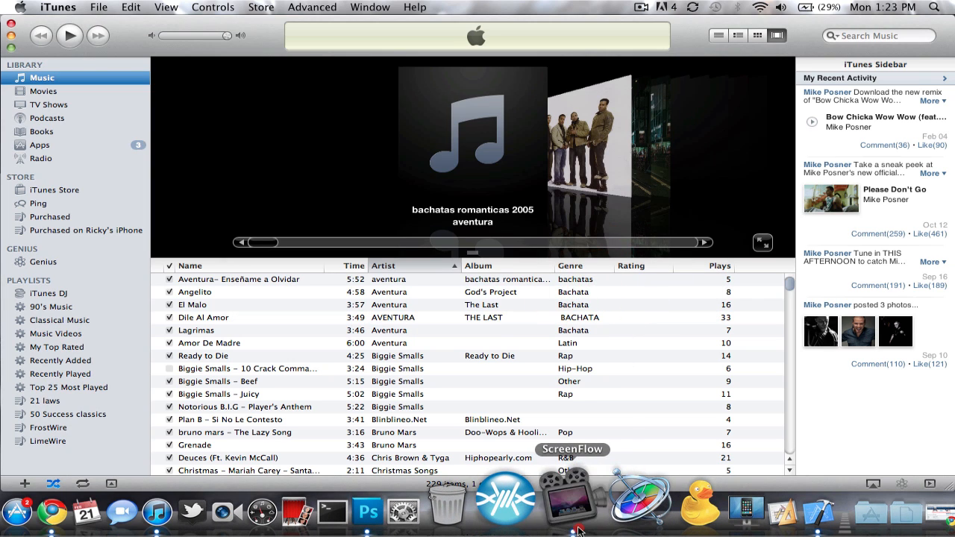
pyautogui.click(569, 511)
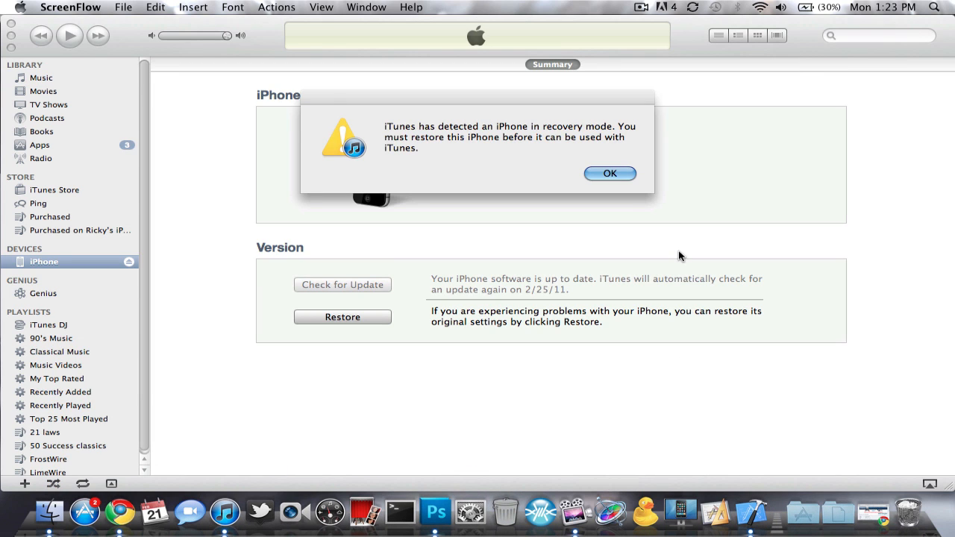
# Bring iTunes forward and acknowledge the iPhone recovery mode warning with OK
pyautogui.click(610, 173)
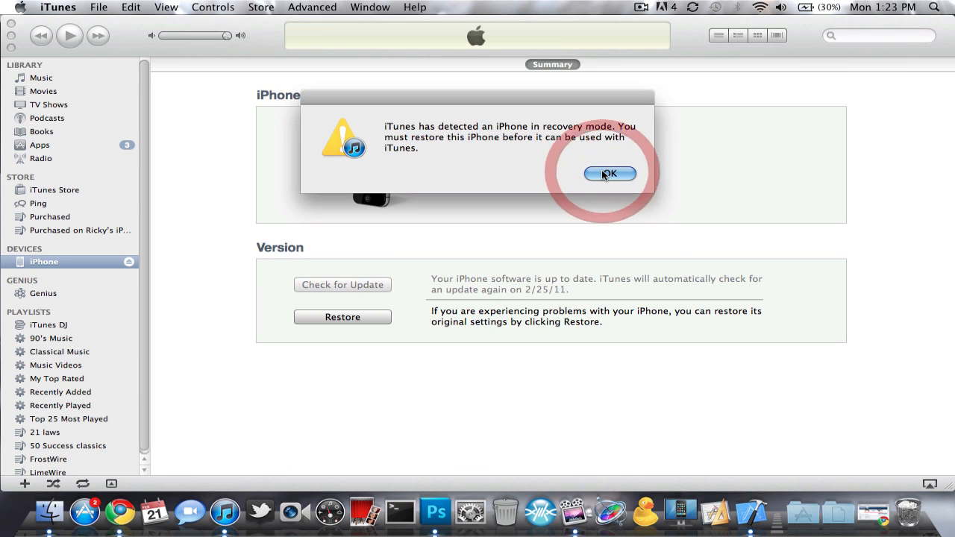
pyautogui.click(610, 173)
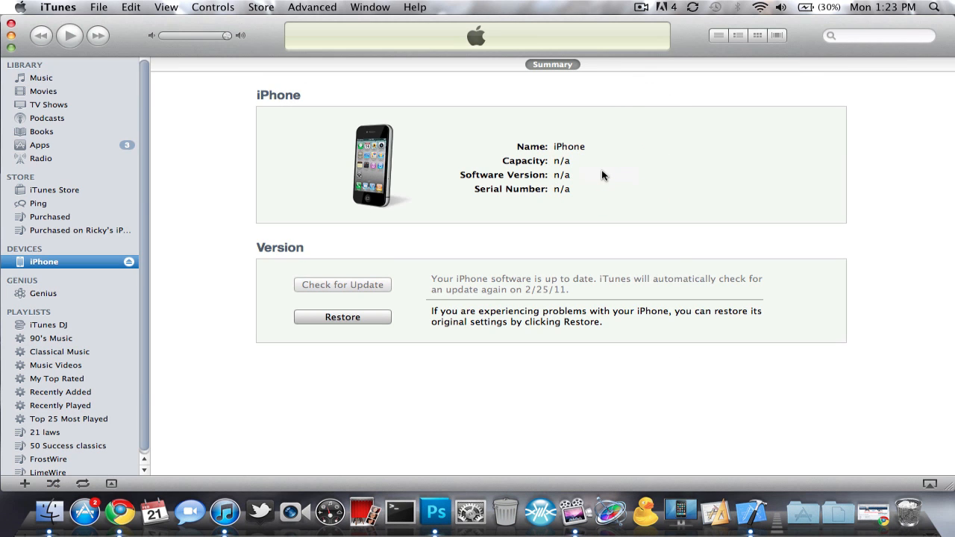
pyautogui.moveTo(470, 198)
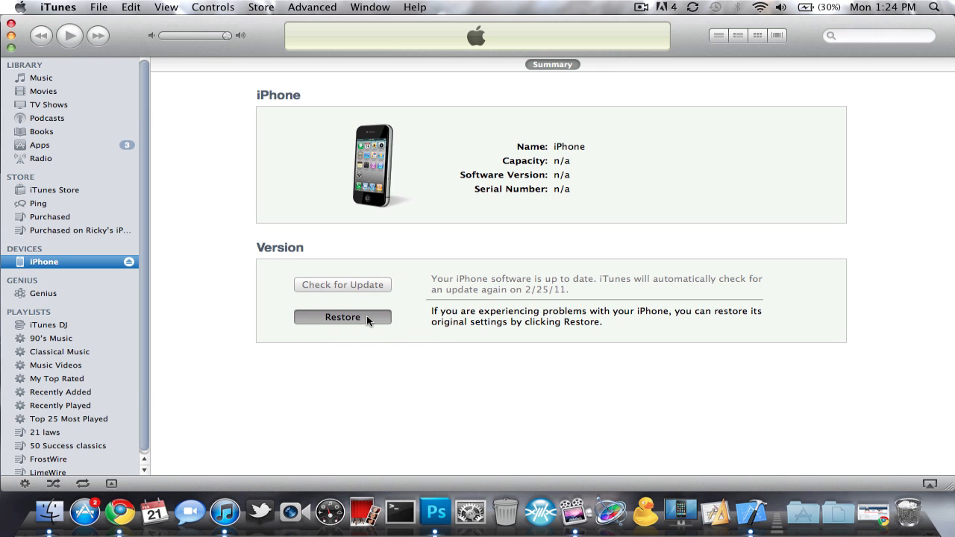
# Option-click Restore and choose Custom > iPhone 4 > iPhone3,1_4.2.1_8C148_iPhoneNerdcom.ipsw
pyautogui.click(342, 316)
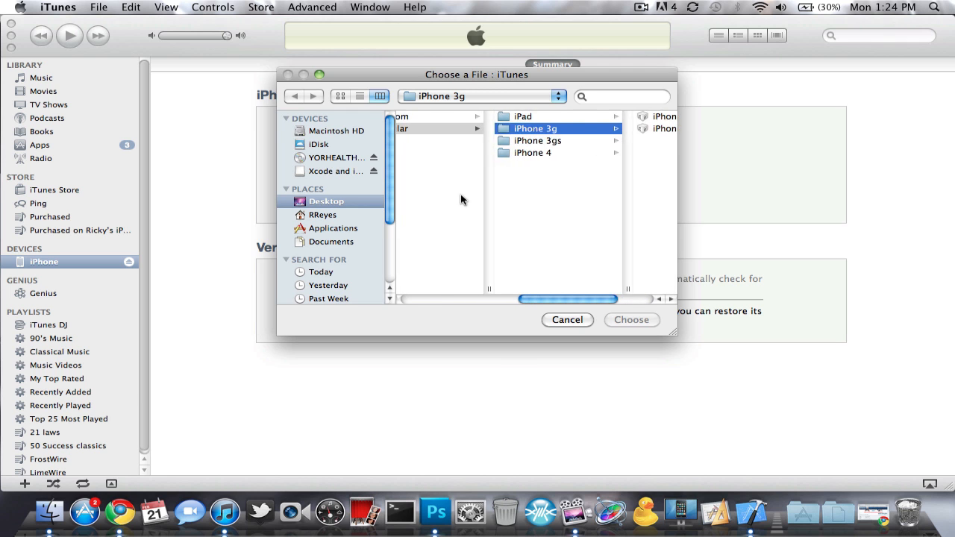
pyautogui.click(534, 128)
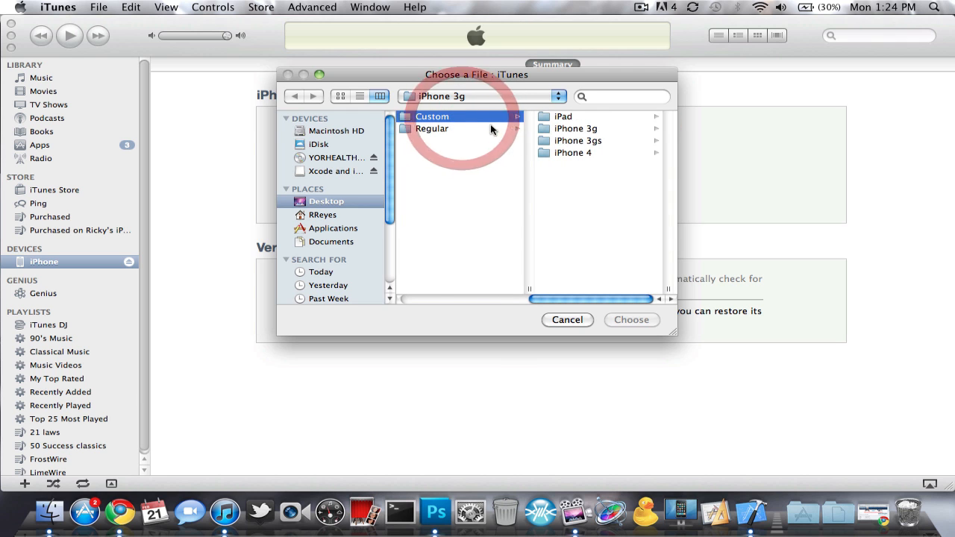
pyautogui.click(574, 152)
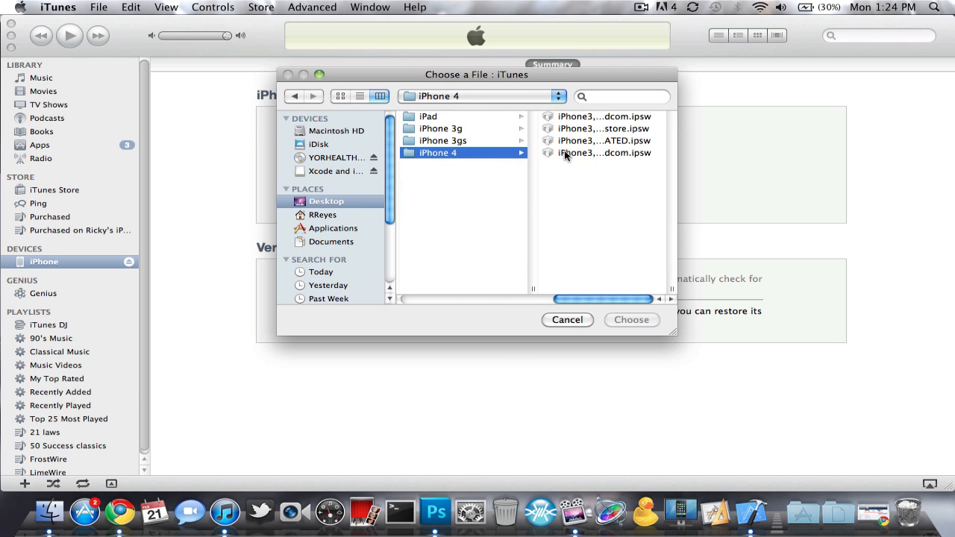
pyautogui.click(605, 153)
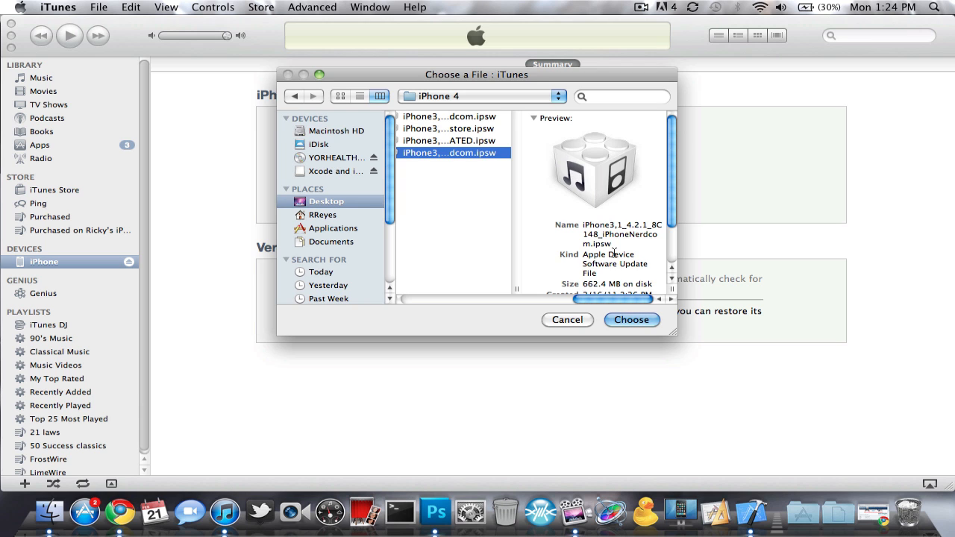
pyautogui.moveTo(631, 319)
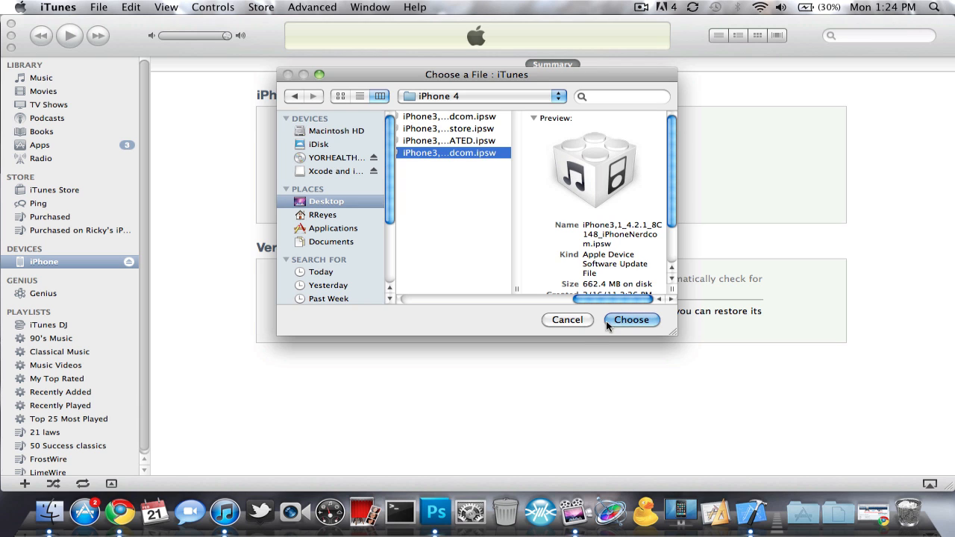
pyautogui.click(631, 320)
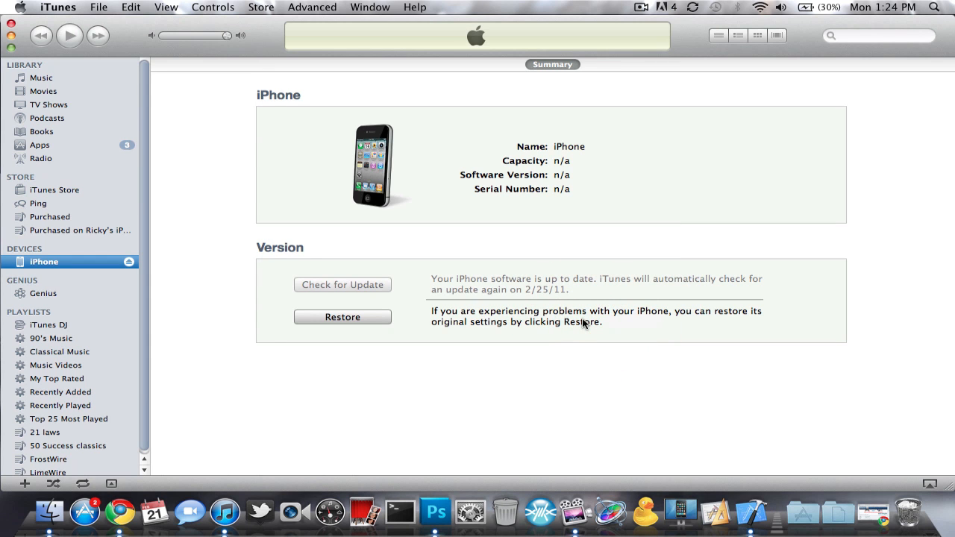